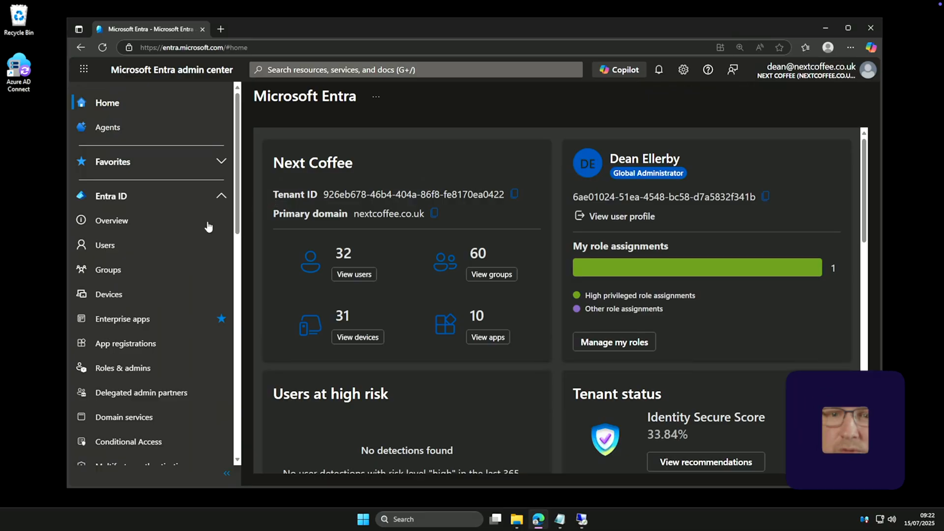
mouse_move(144, 447)
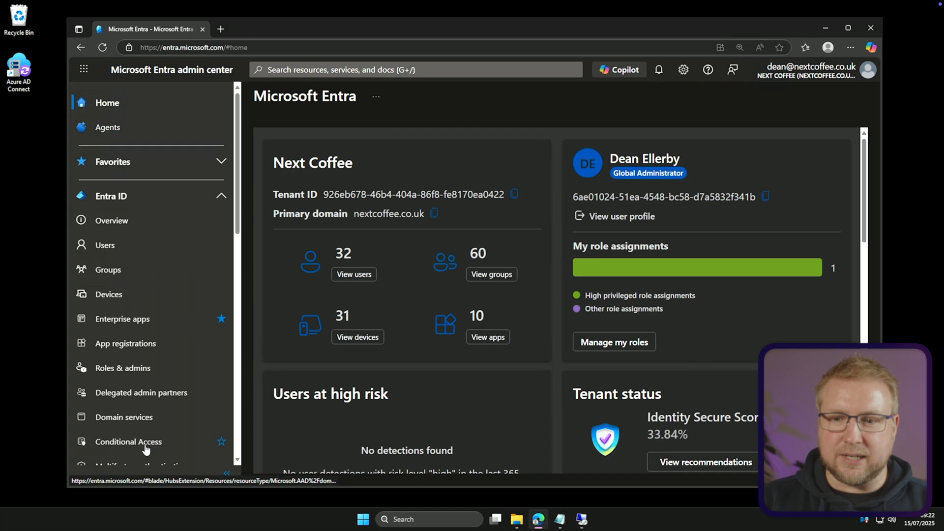
Step: Show the Conditional Access policy table listing the seven user-created policies and their states
click(129, 443)
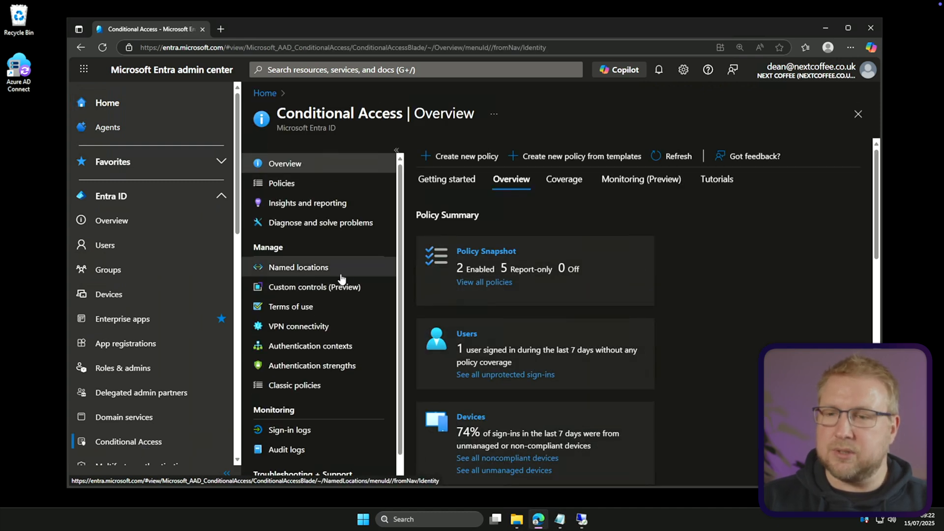
click(282, 183)
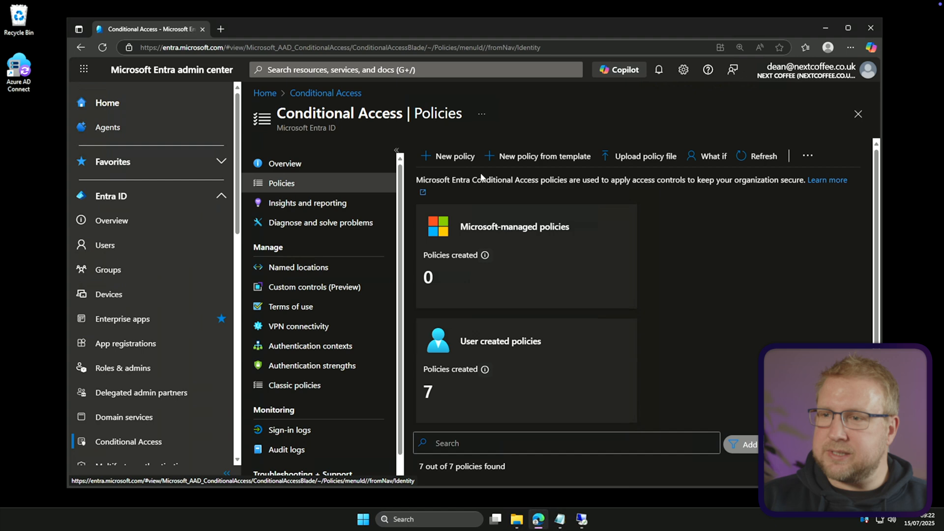
scroll(down, 3)
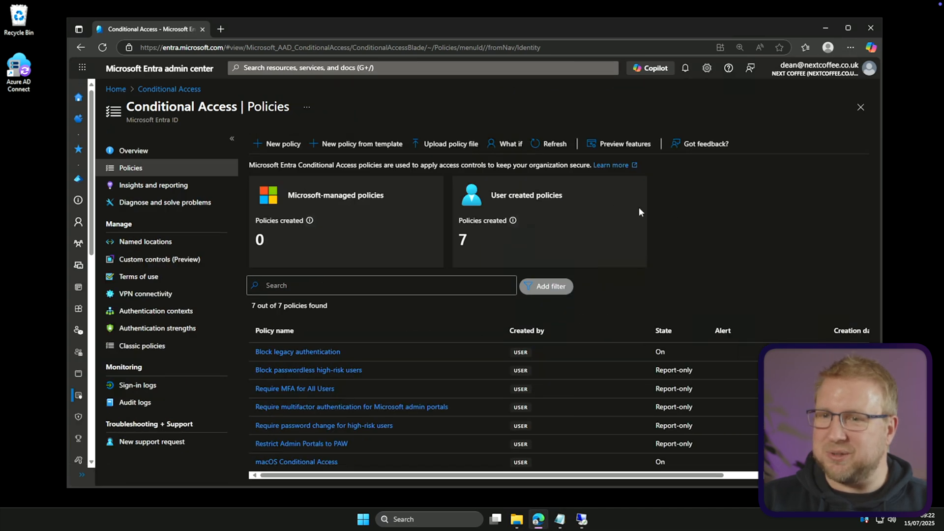
mouse_move(440, 400)
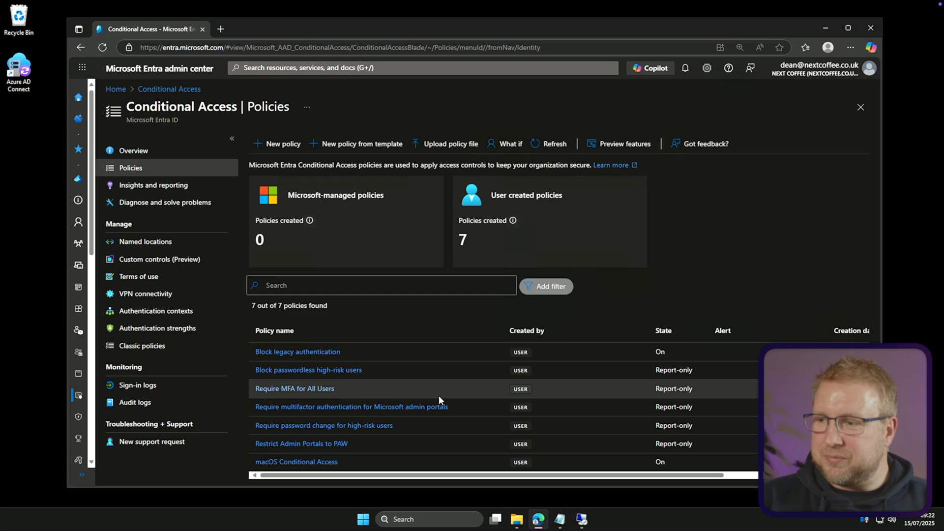
mouse_move(386, 376)
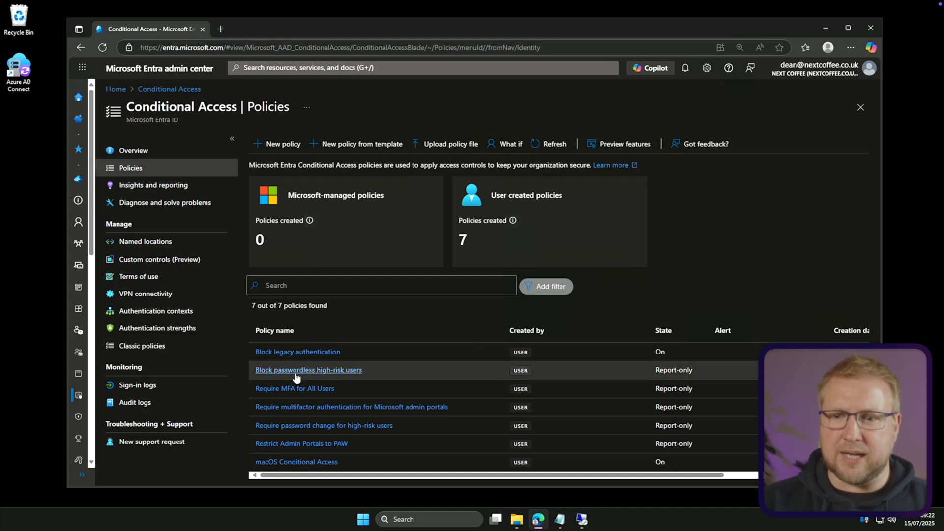
Step: Review the top sign-in log entry's Conditional Access and Report-only results, then leave the details pane
click(137, 385)
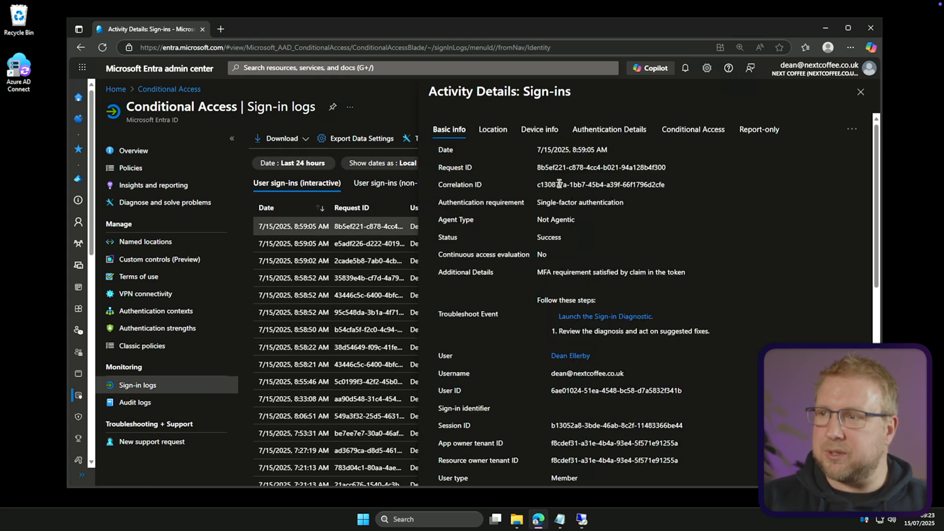
click(694, 130)
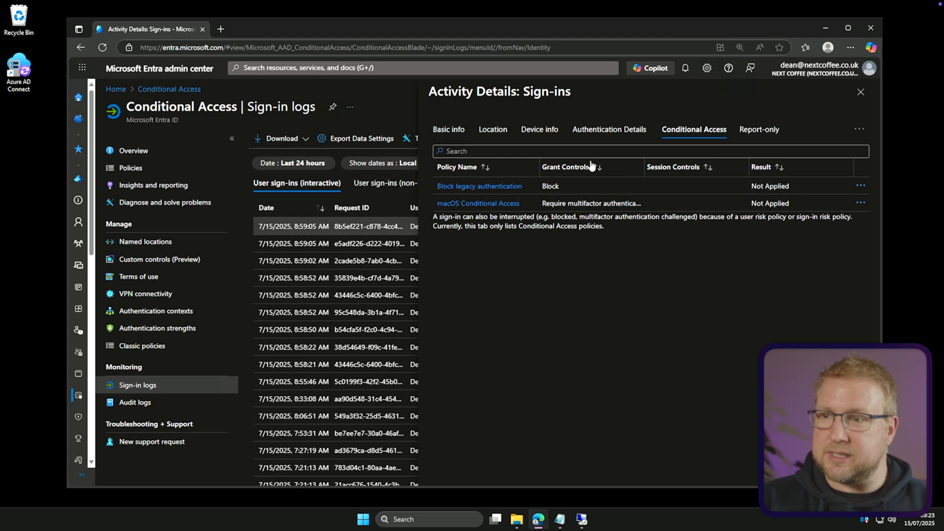
click(759, 130)
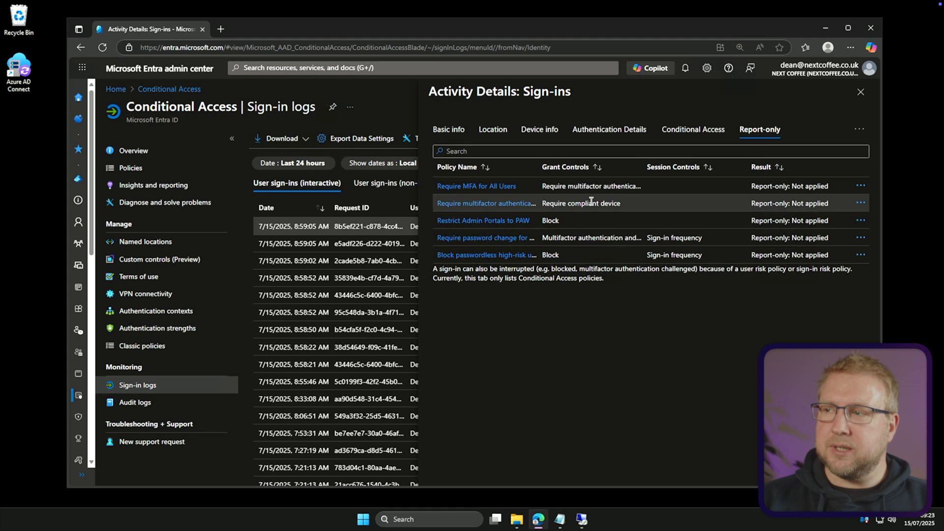
click(861, 93)
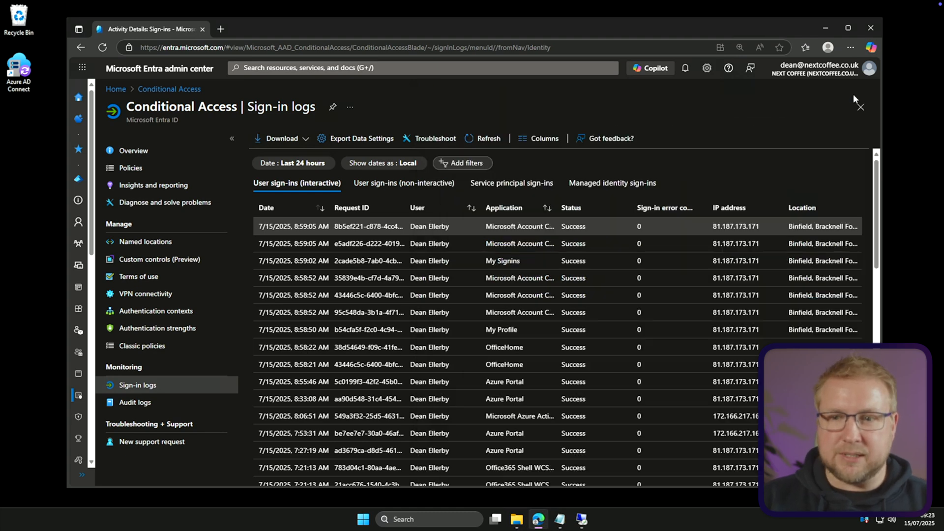
click(152, 185)
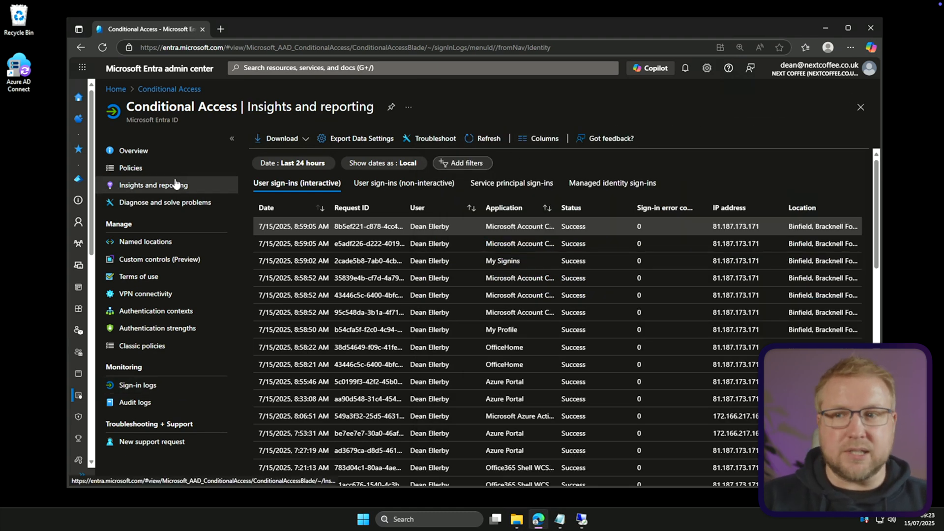
Step: Load the Conditional Access insights workbook and inspect the policy filter list
click(152, 185)
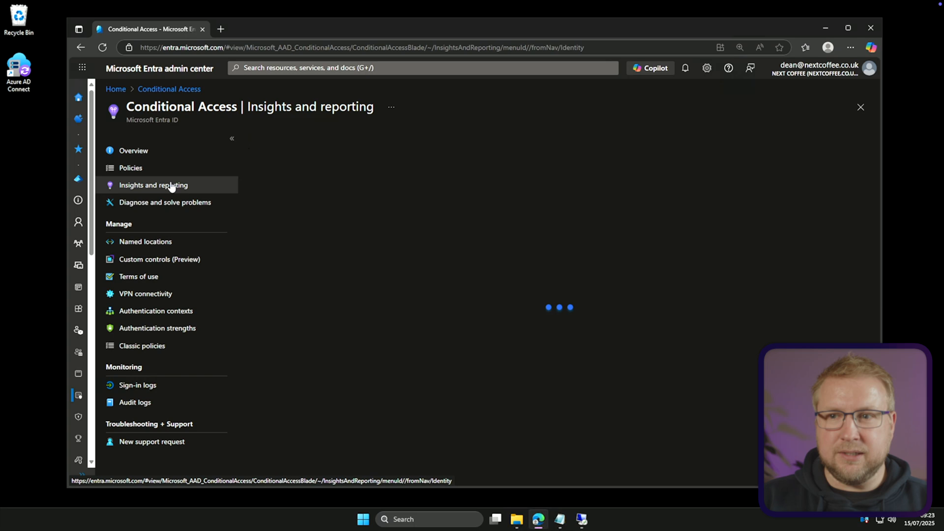
click(152, 184)
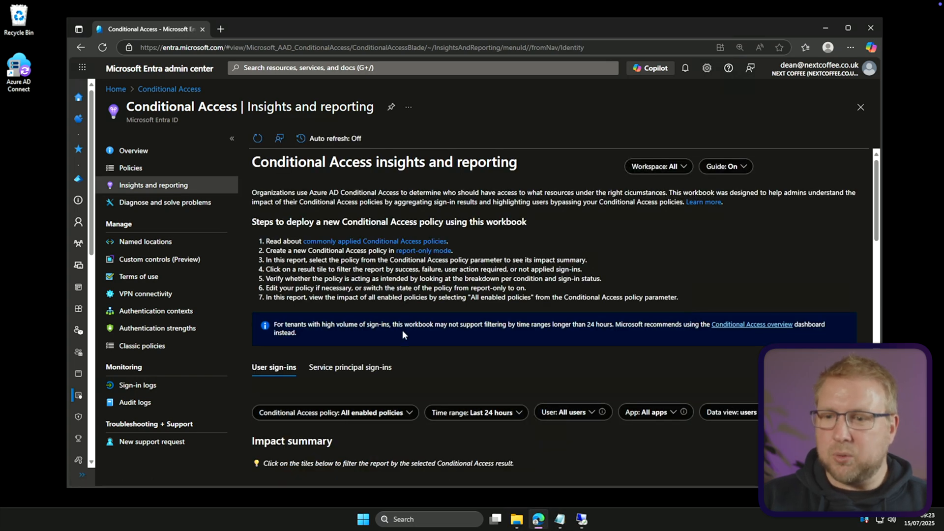
scroll(down, 3)
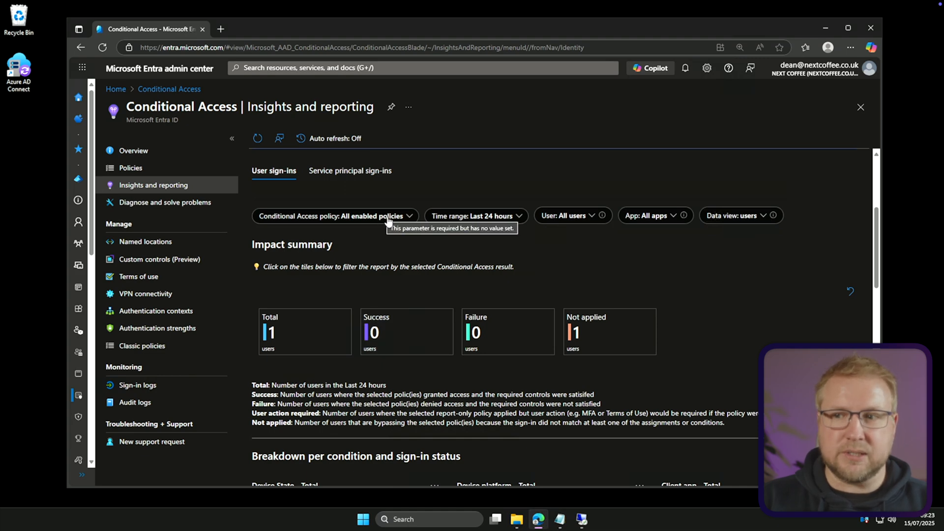
click(409, 215)
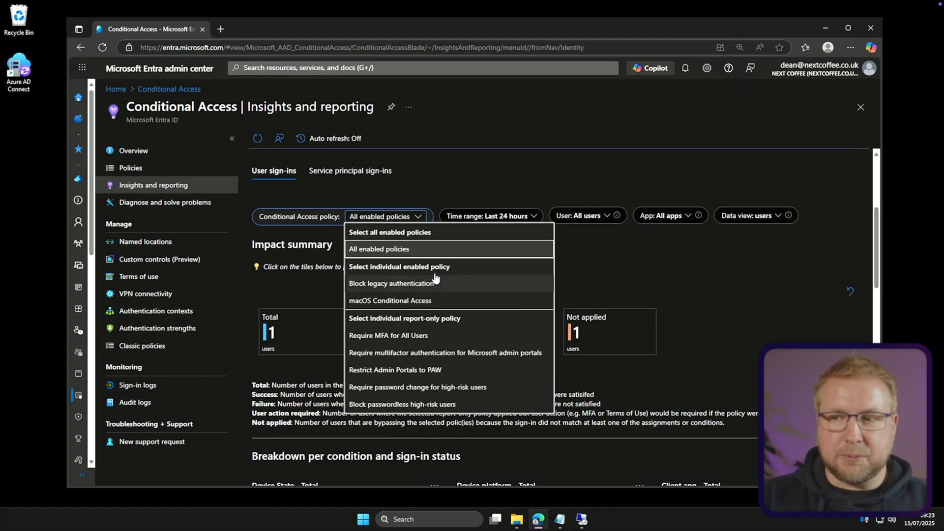
mouse_move(444, 345)
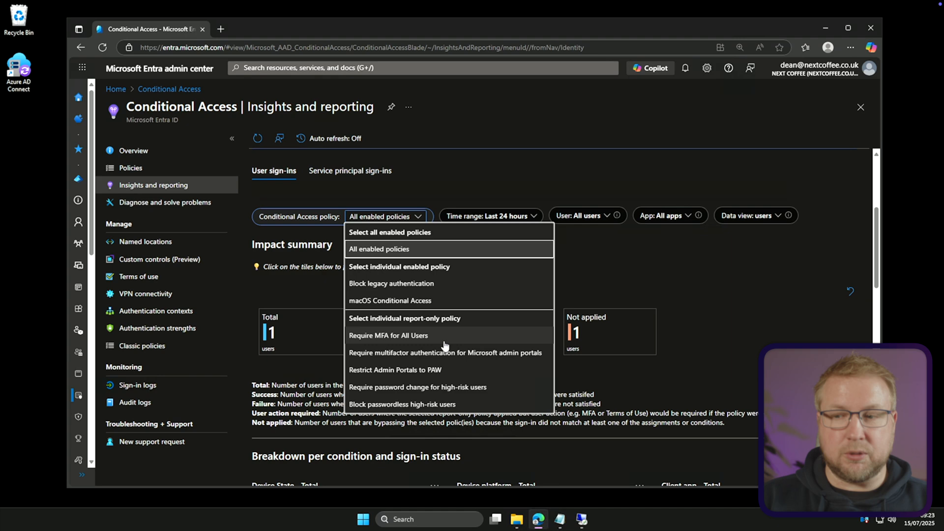
click(378, 249)
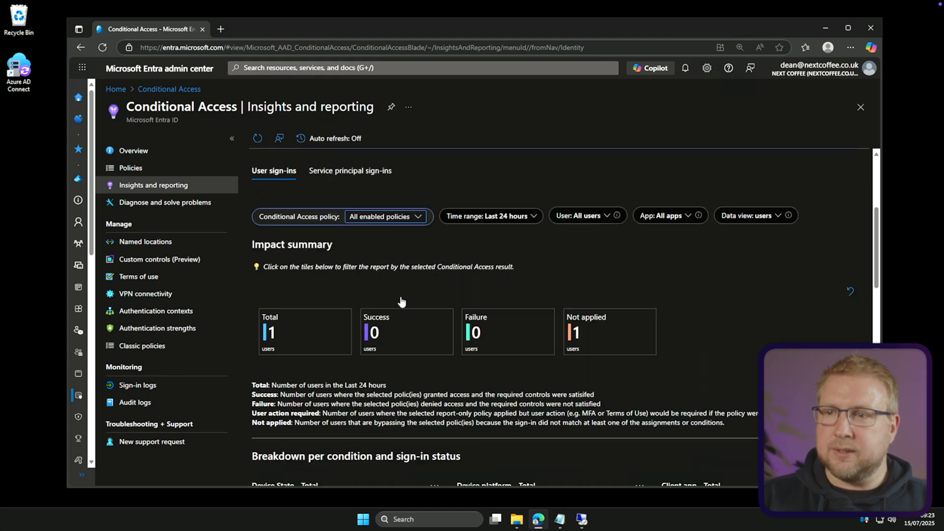
Step: Filter the impact report to the Block passwordless high-risk users policy only
click(385, 215)
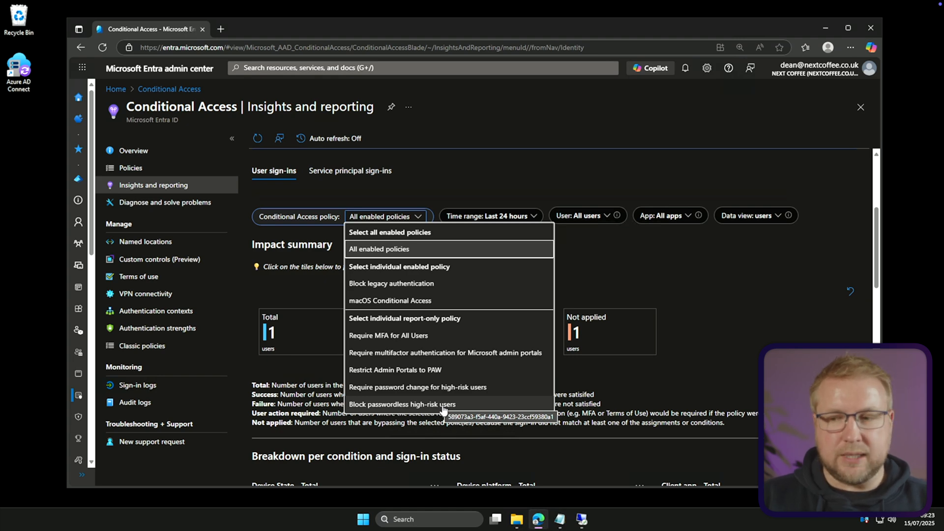
click(401, 404)
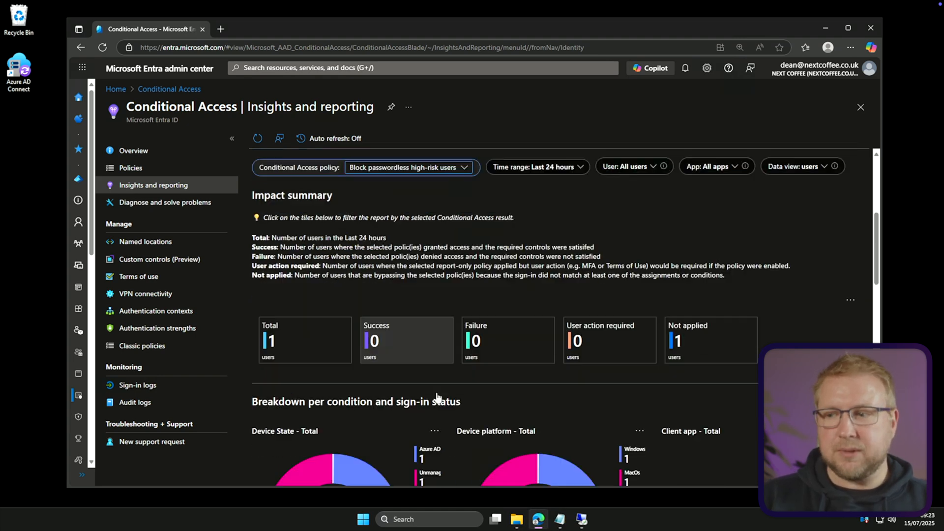
scroll(down, 3)
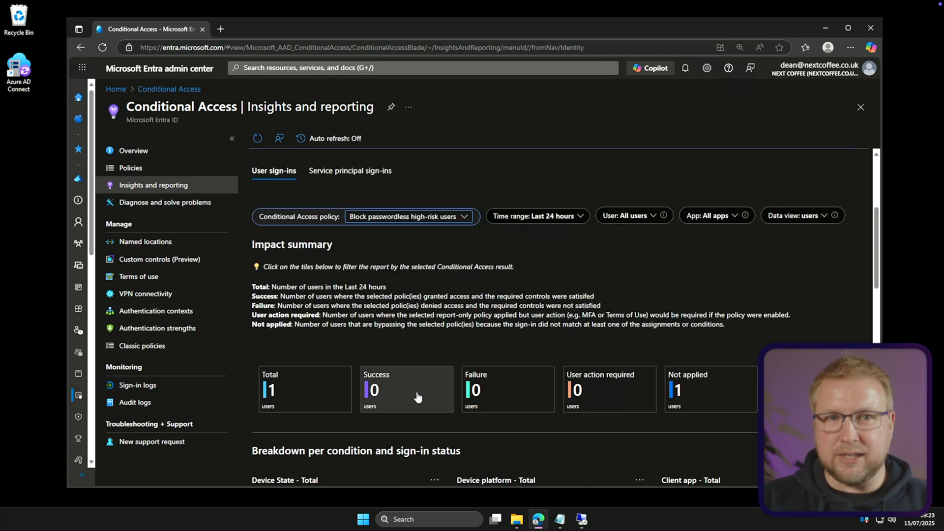
mouse_move(411, 376)
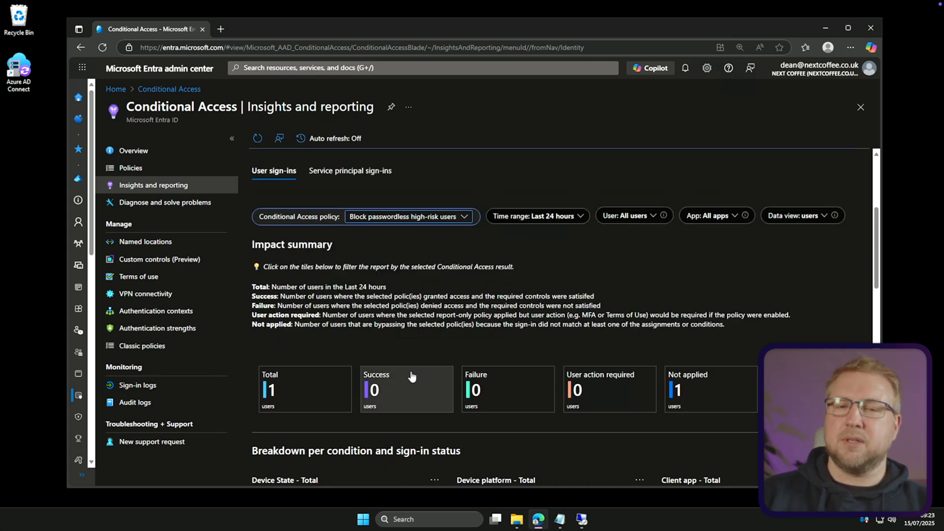
mouse_move(412, 376)
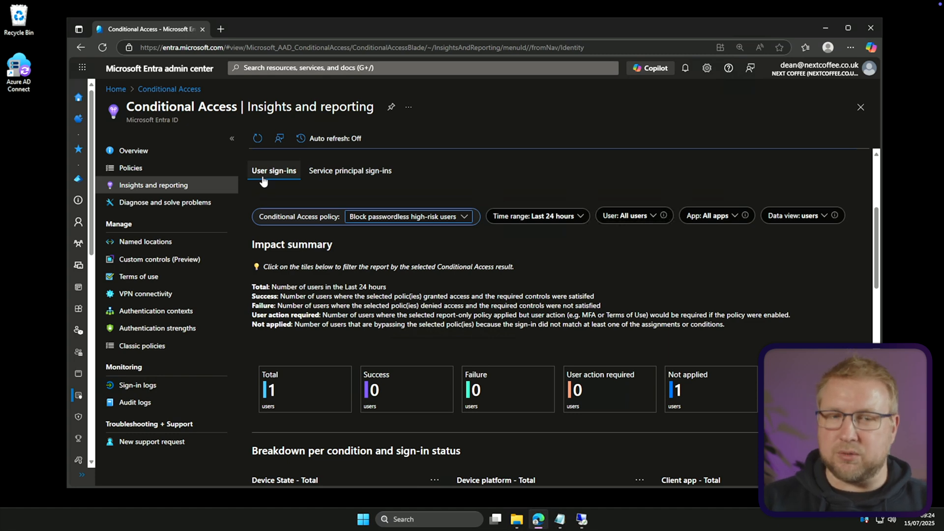
mouse_move(215, 185)
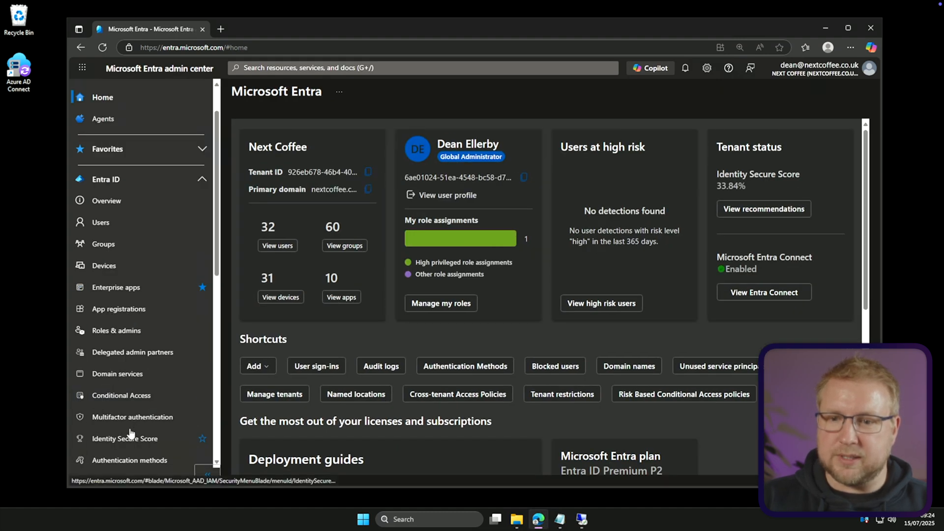
Step: View the QR code method's Configure settings: PIN length 8 and 365-day code lifetime
click(129, 460)
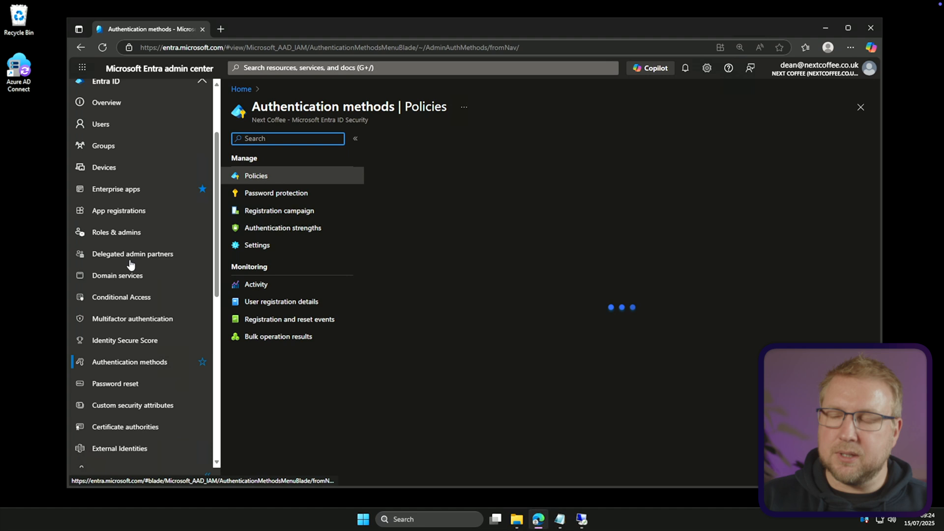
click(255, 175)
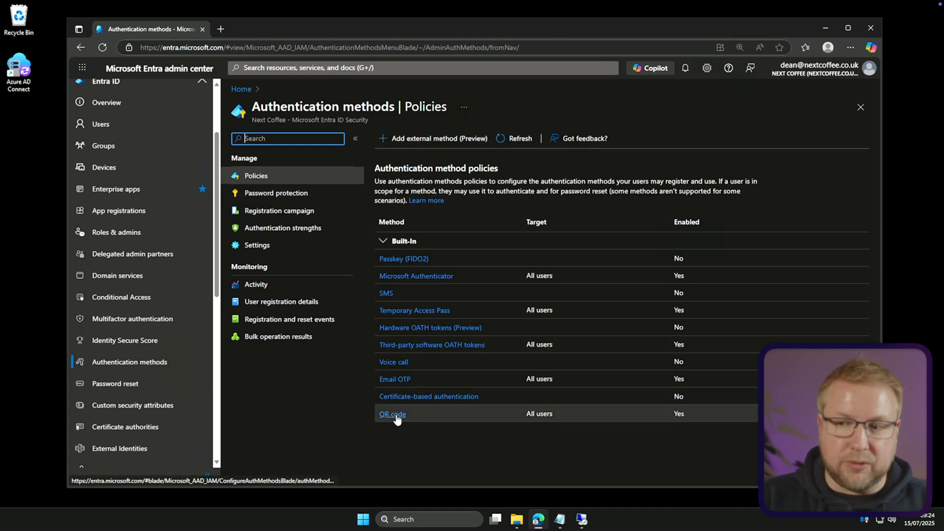
click(391, 414)
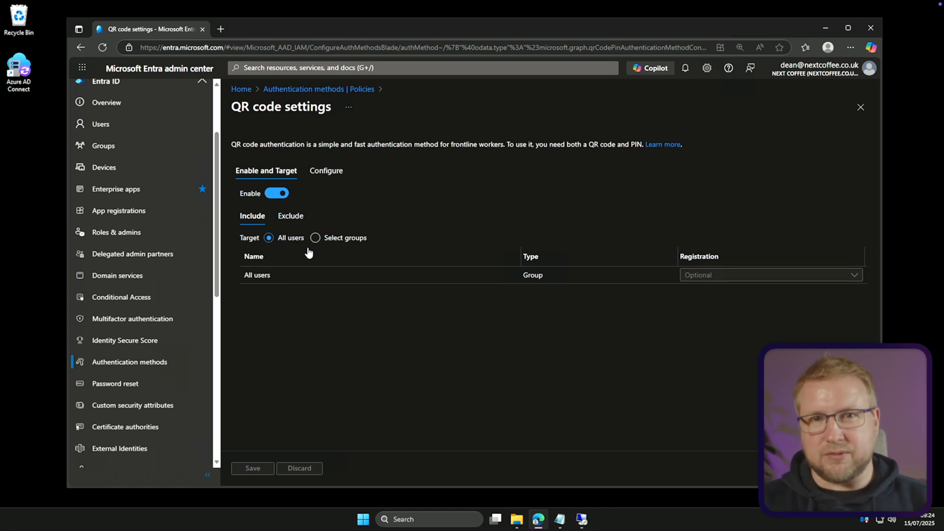
mouse_move(315, 248)
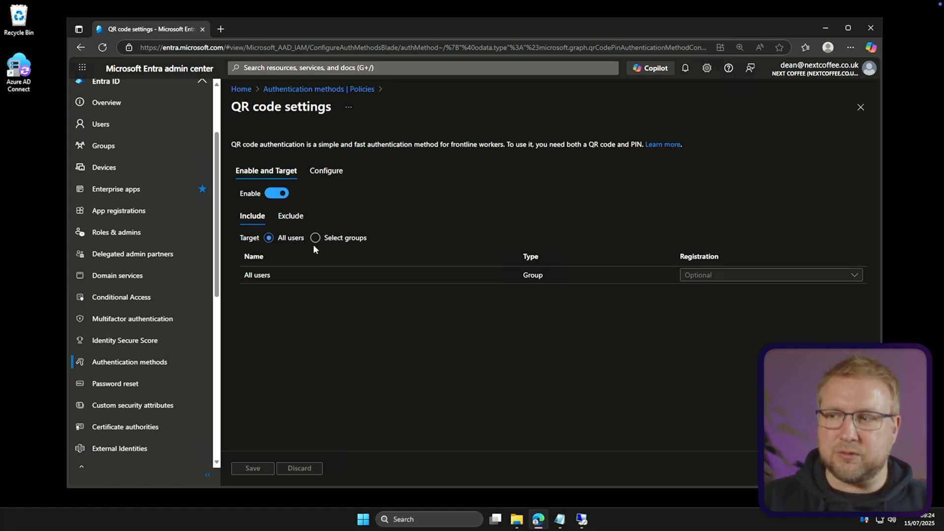
click(325, 171)
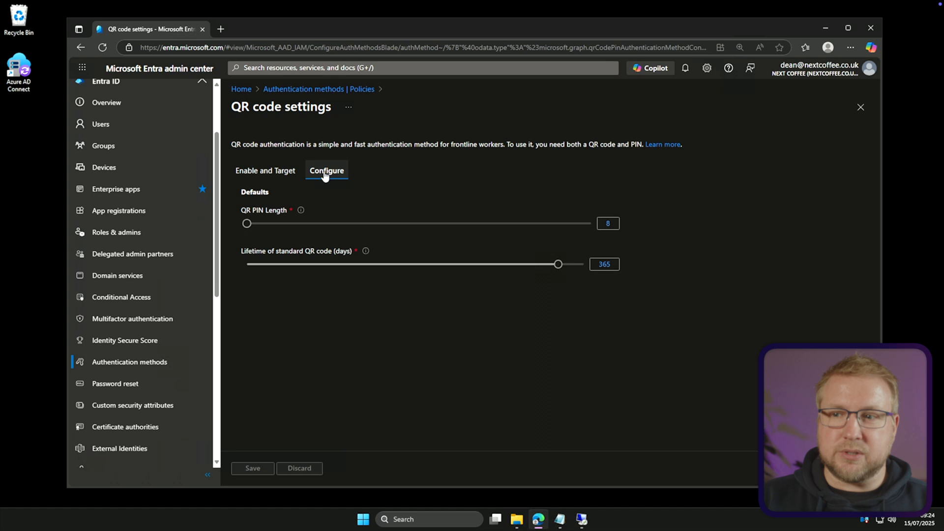
drag(246, 223, 382, 212)
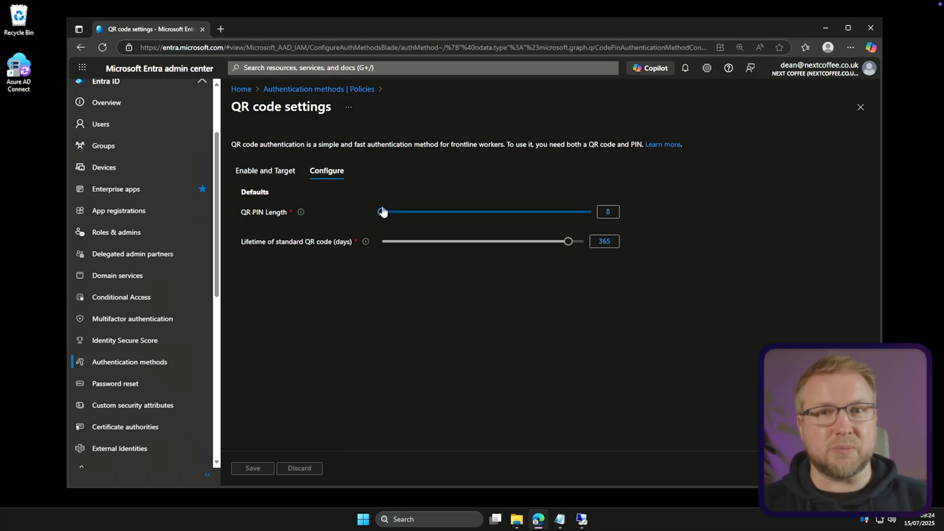
mouse_move(366, 242)
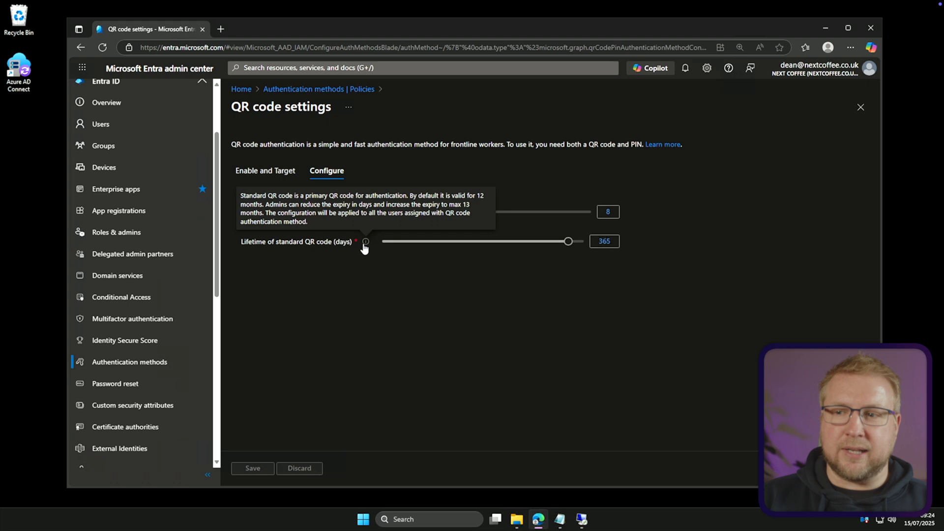
mouse_move(610, 254)
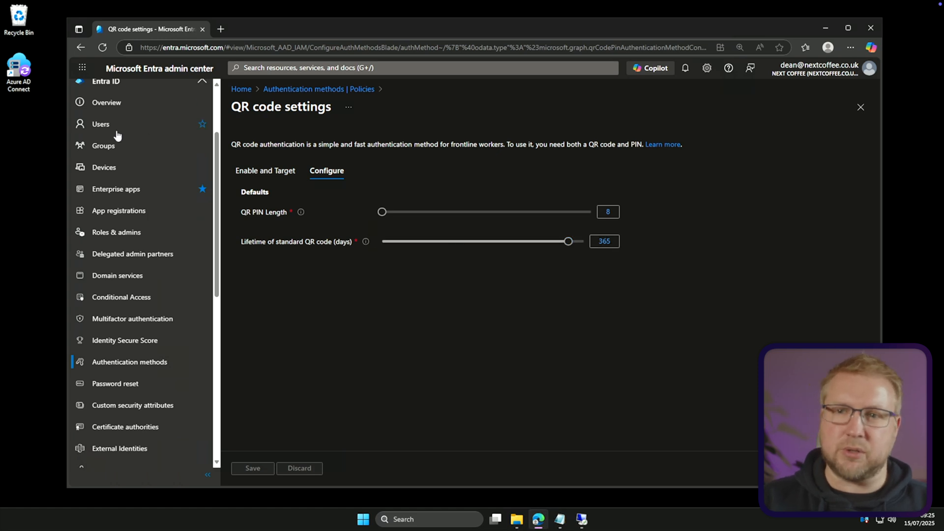
Step: Start adding a QR code authentication method for user Alex Wilbur
click(101, 124)
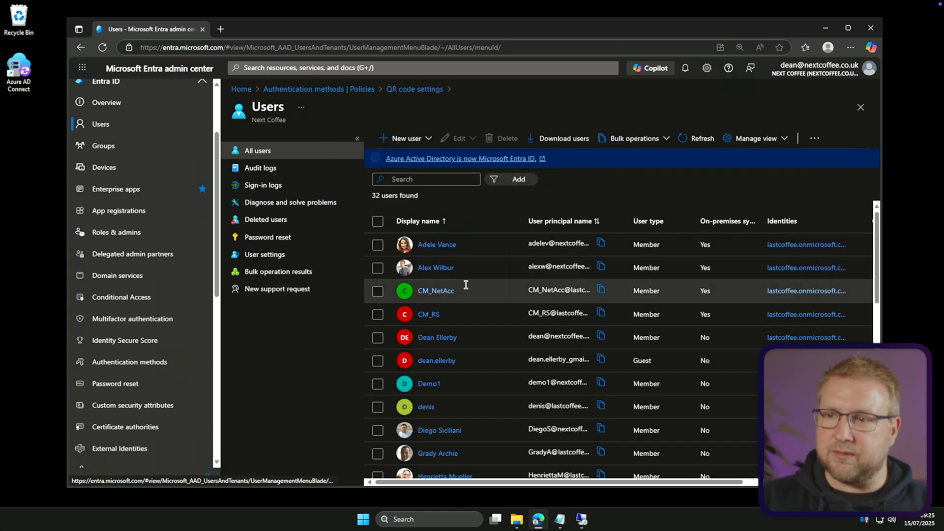
click(436, 267)
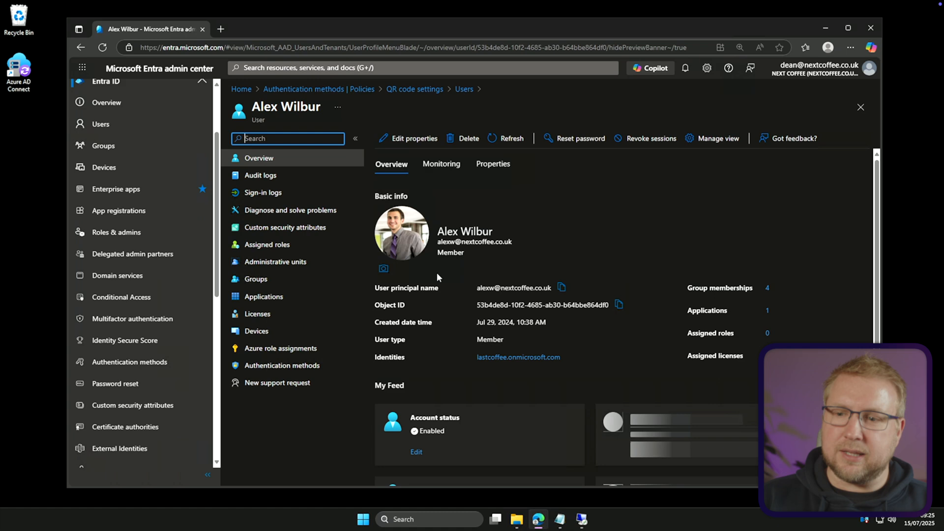
click(282, 364)
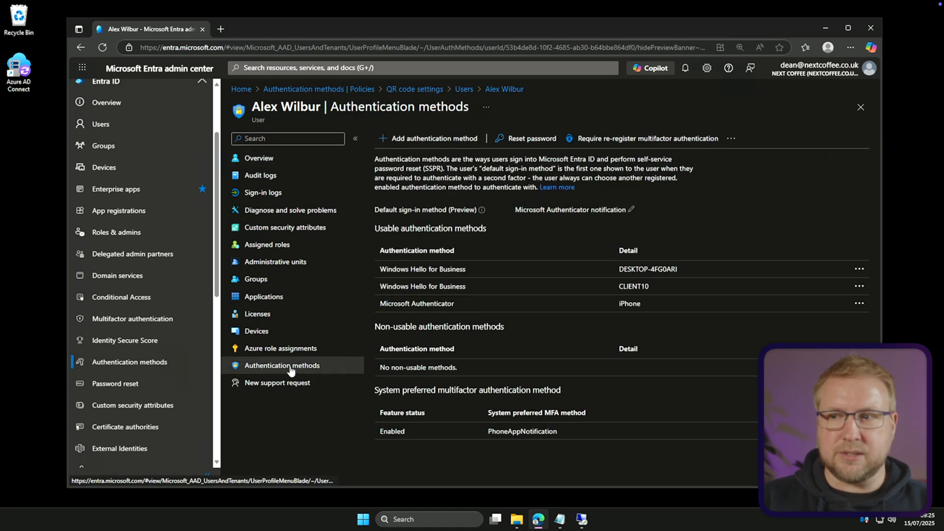
click(433, 138)
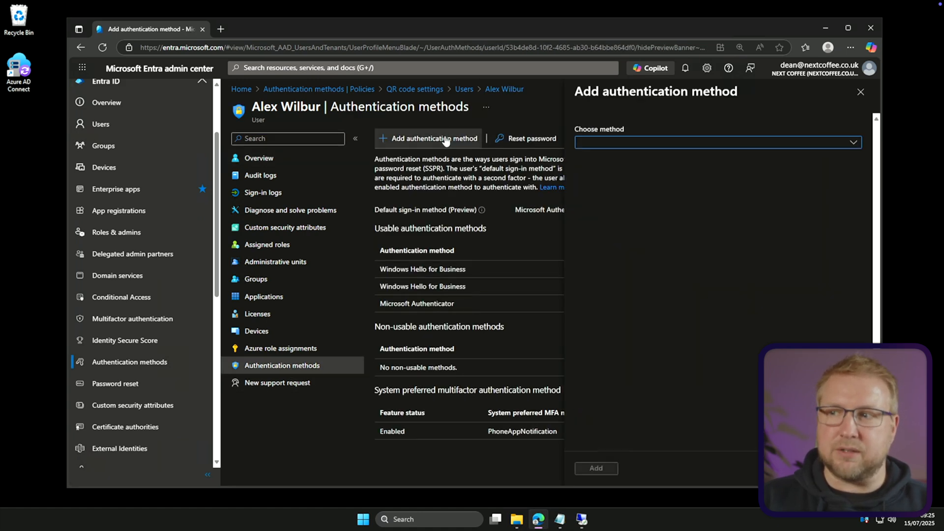
click(718, 142)
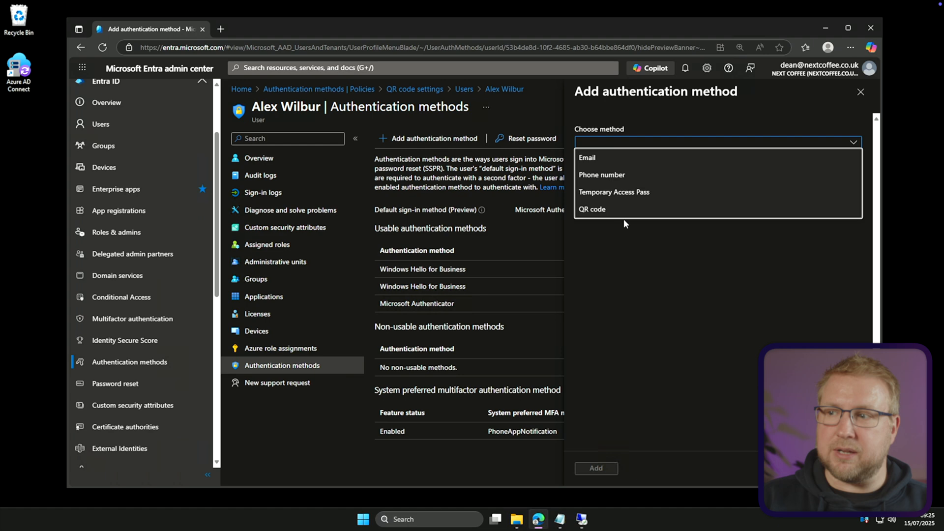
click(592, 209)
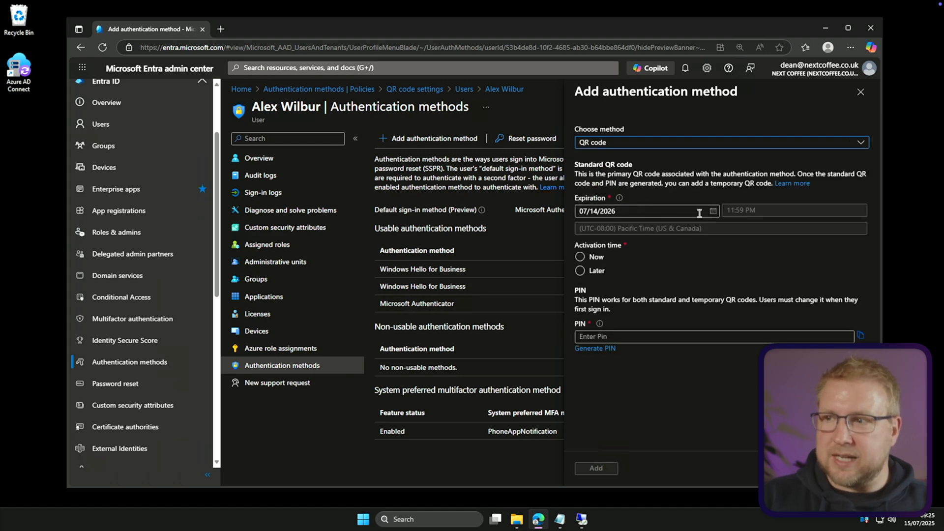
mouse_move(600, 224)
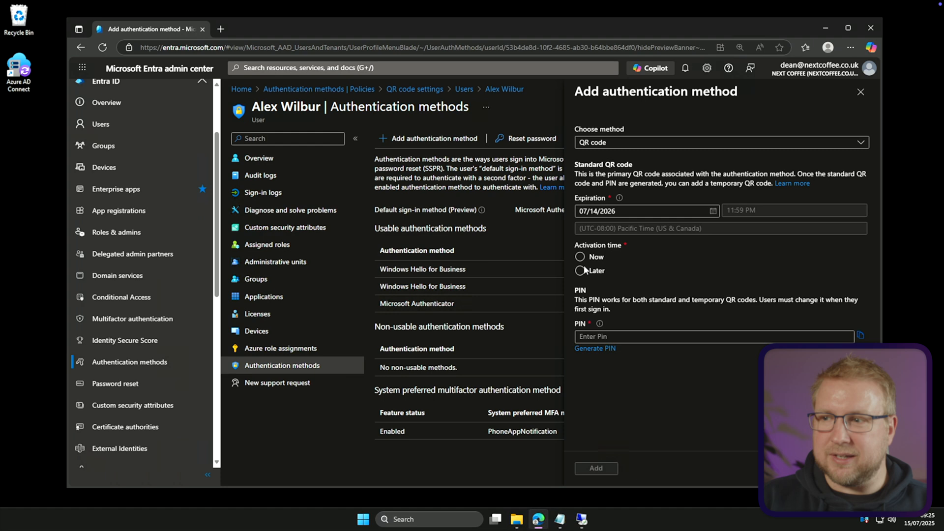
Step: Add the QR code with activation Now and a generated PIN, showing the new code
click(580, 256)
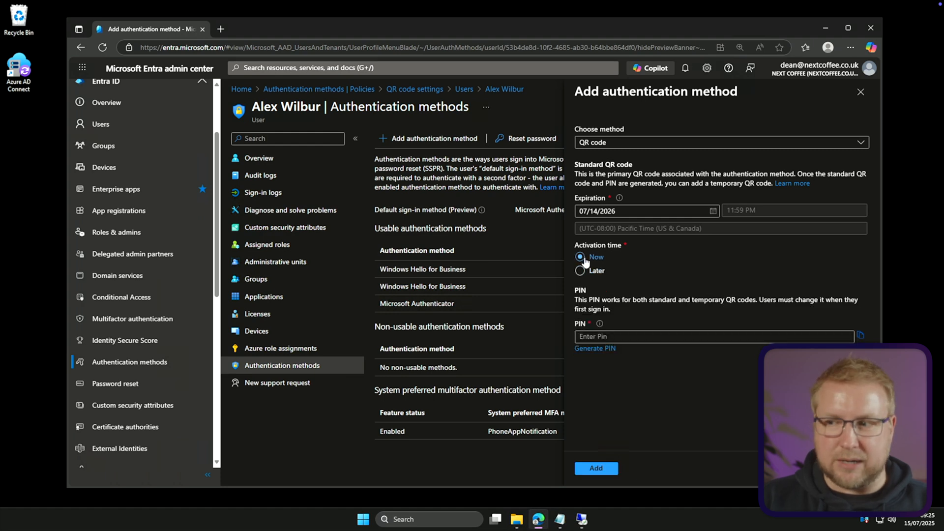
mouse_move(670, 336)
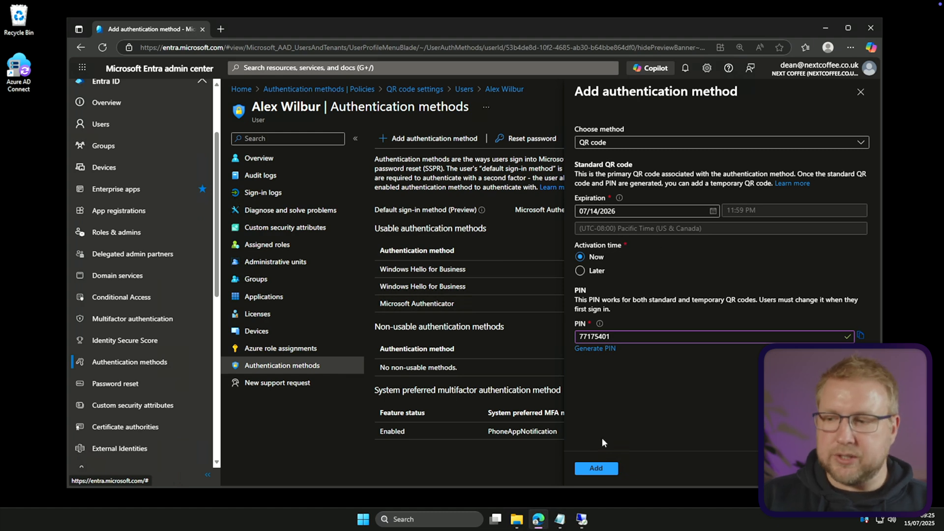
click(596, 468)
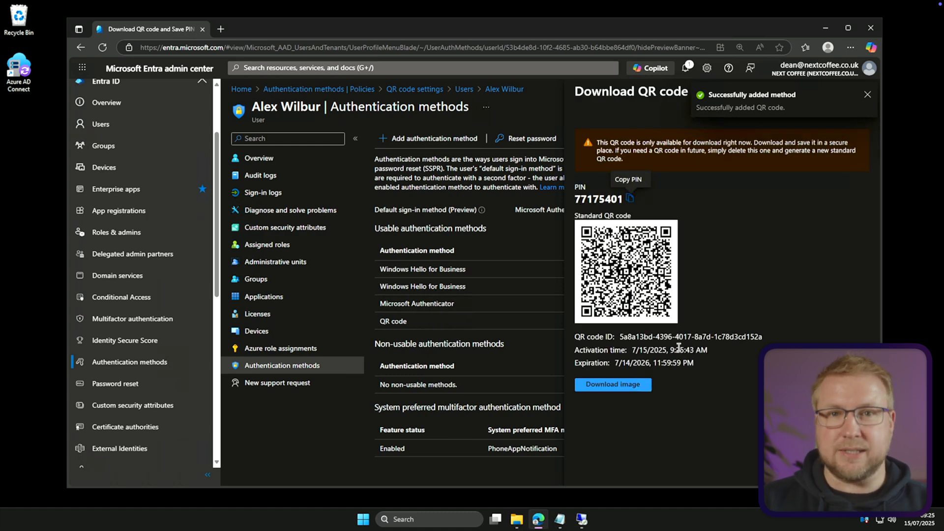
click(867, 94)
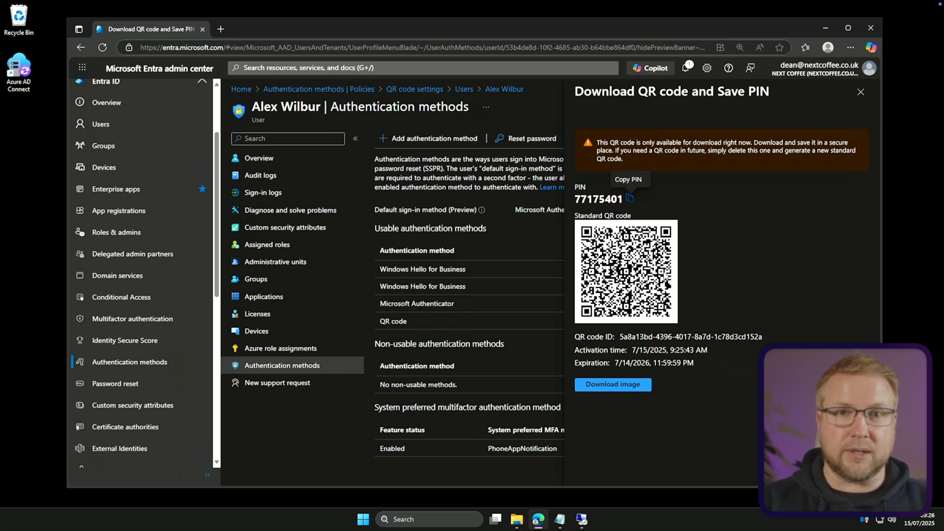
mouse_move(701, 262)
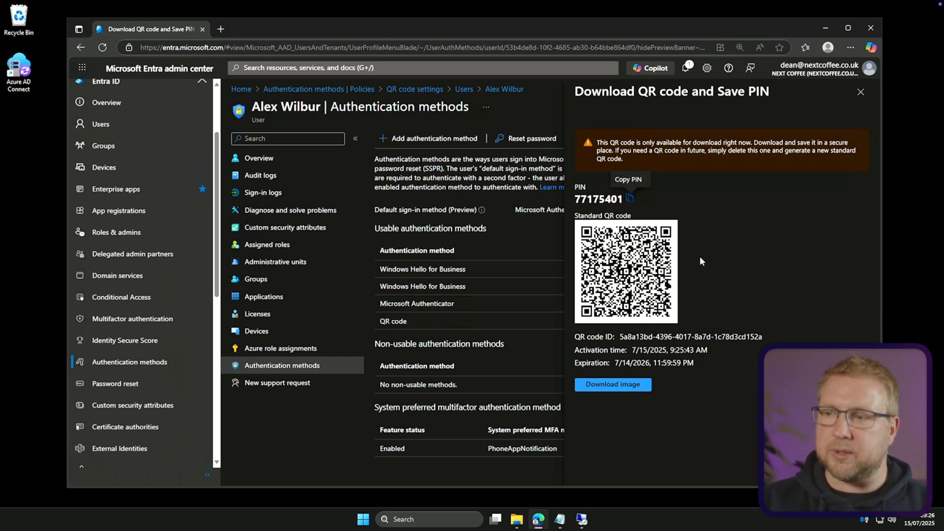
click(861, 92)
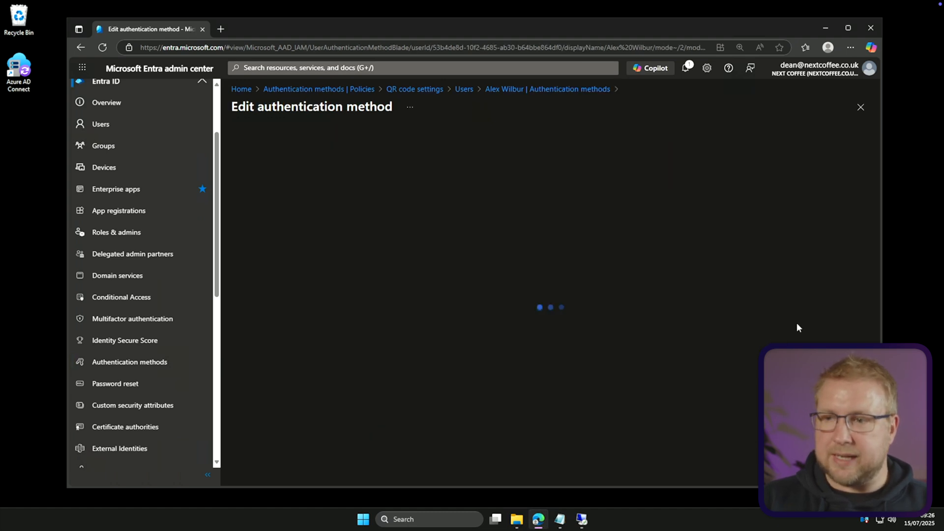
mouse_move(413, 351)
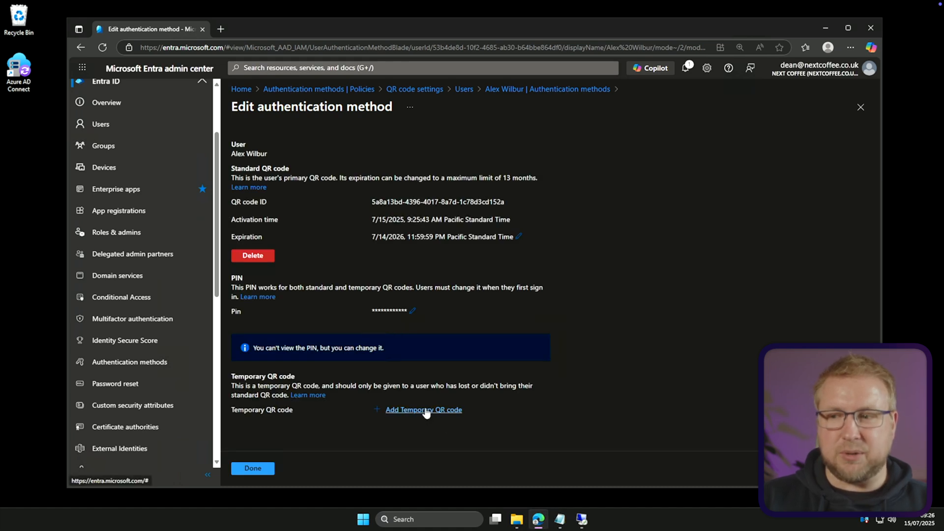
mouse_move(439, 414)
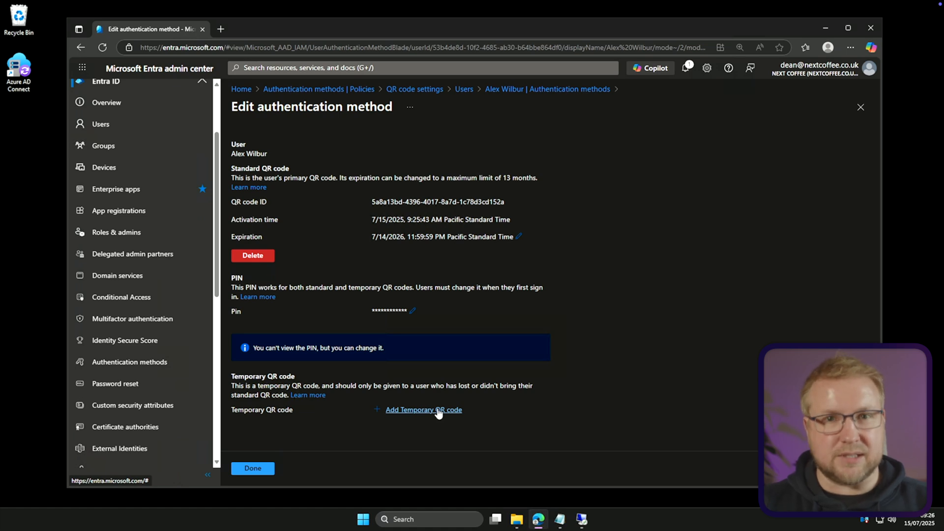
mouse_move(432, 413)
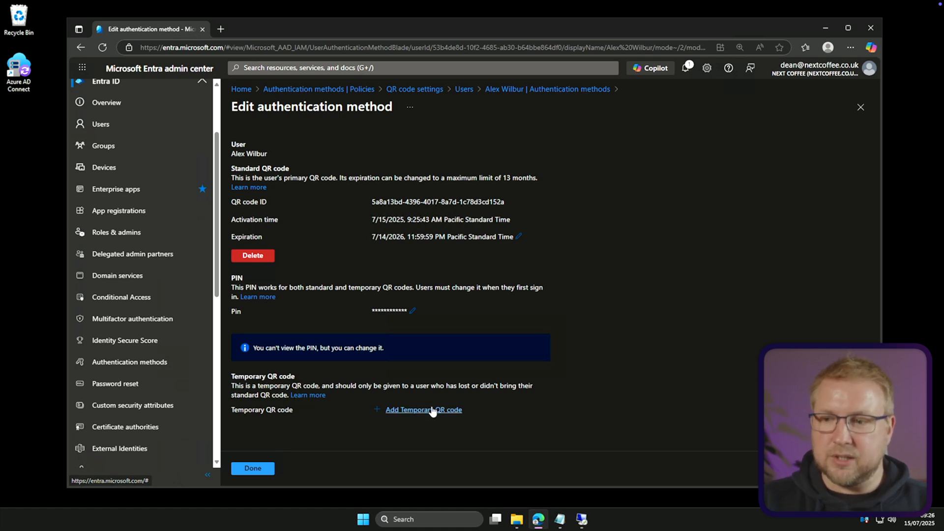
Step: Set up a temporary QR code with a 3-hour lifetime activating Now, not yet added
click(423, 409)
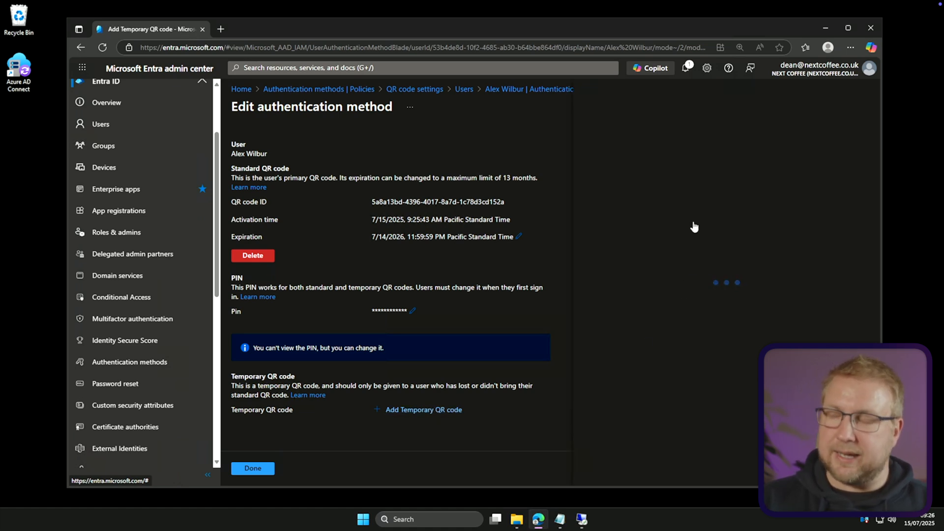
click(423, 409)
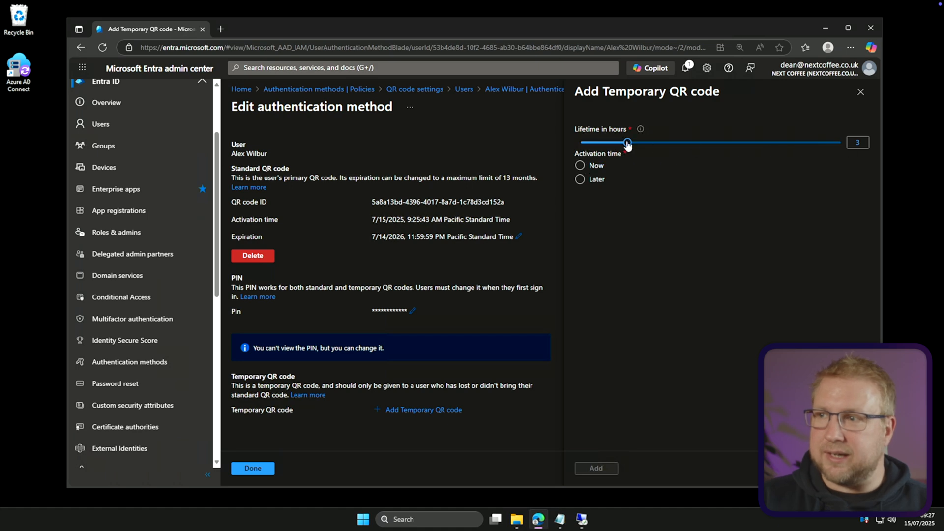
drag(627, 143, 841, 143)
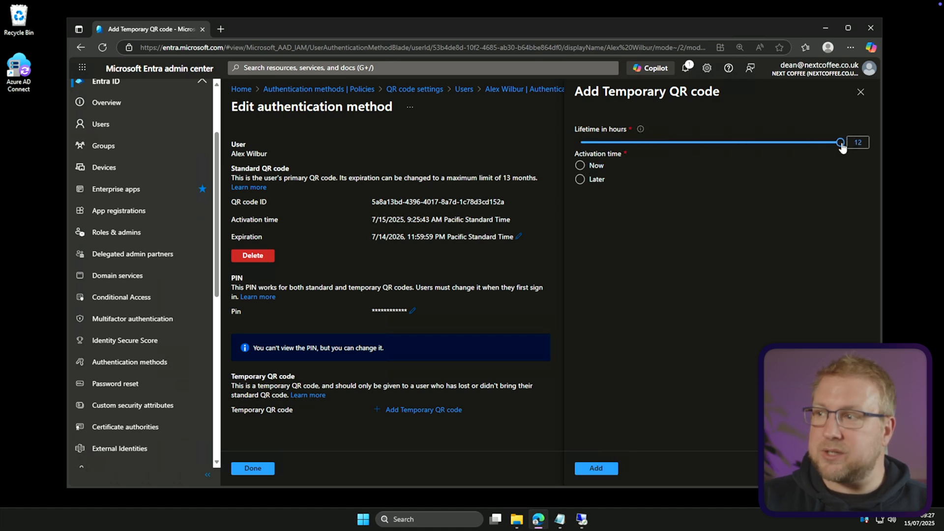
drag(839, 142, 604, 141)
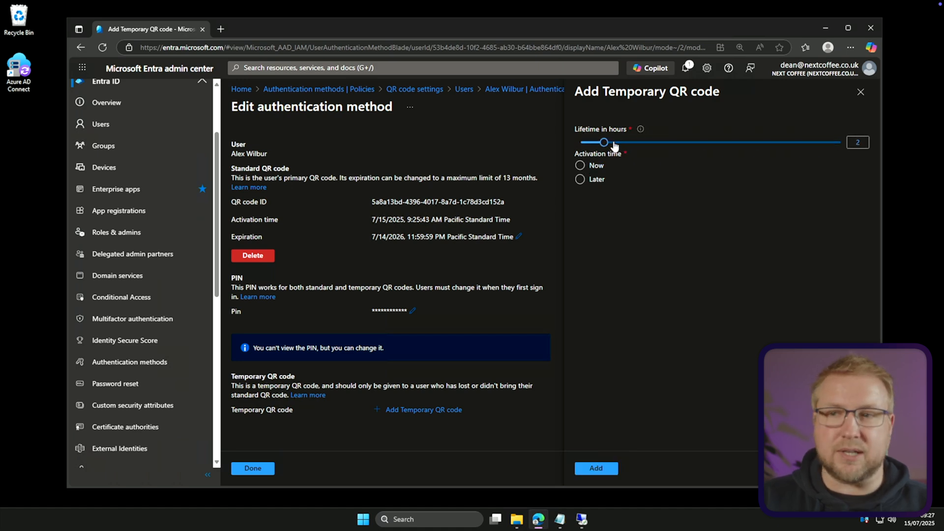
drag(604, 142, 628, 142)
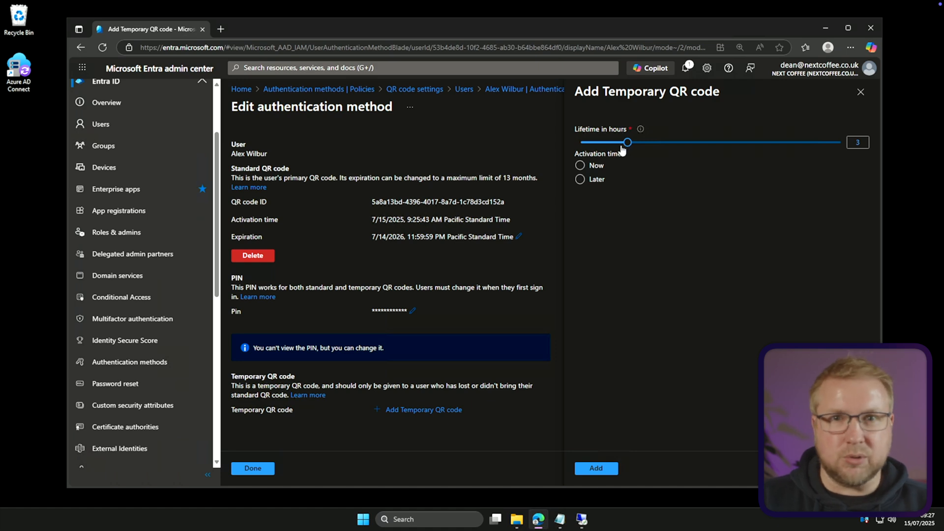
click(580, 165)
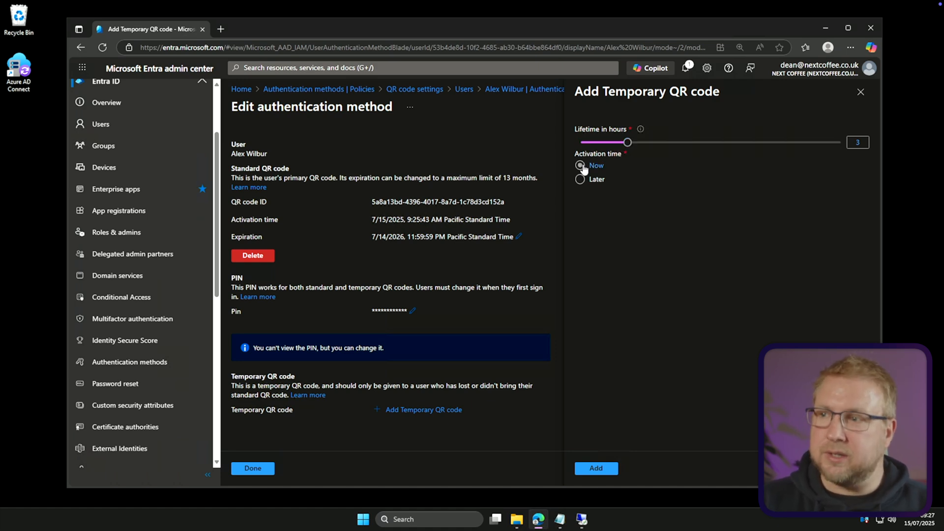
click(580, 166)
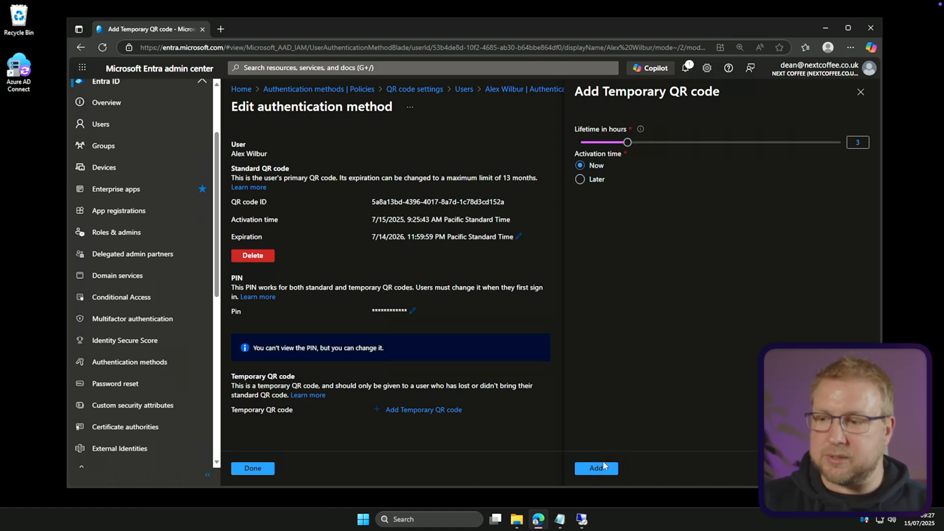
Step: Create the temporary QR code, showing its image, ID and three-hour expiry ready to download
click(596, 468)
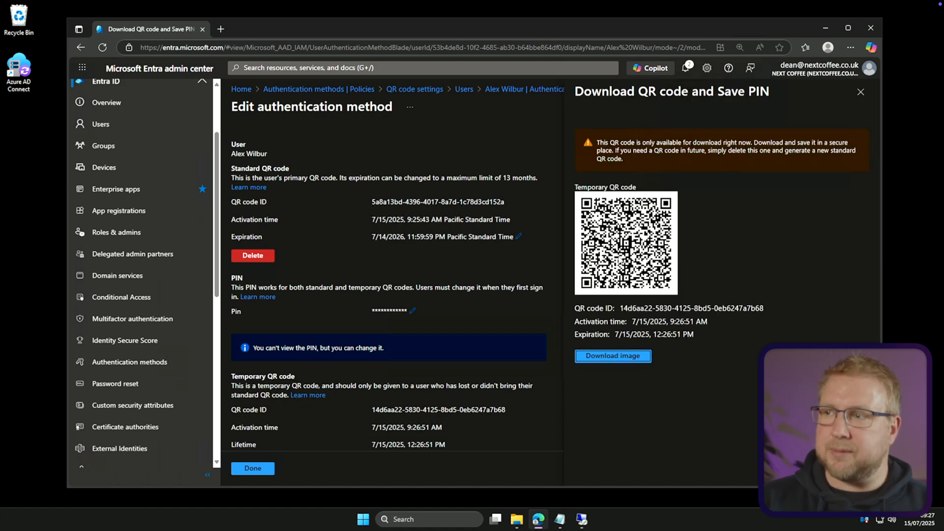
mouse_move(706, 252)
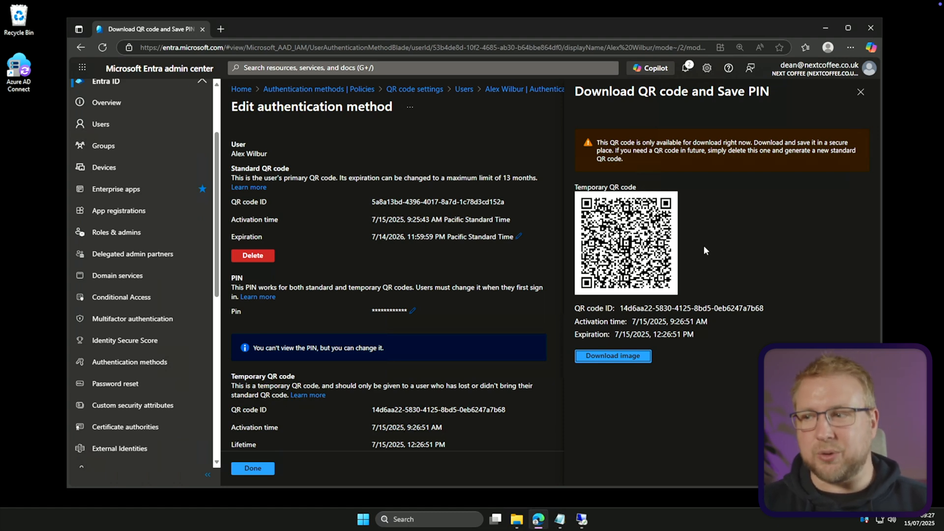
mouse_move(700, 252)
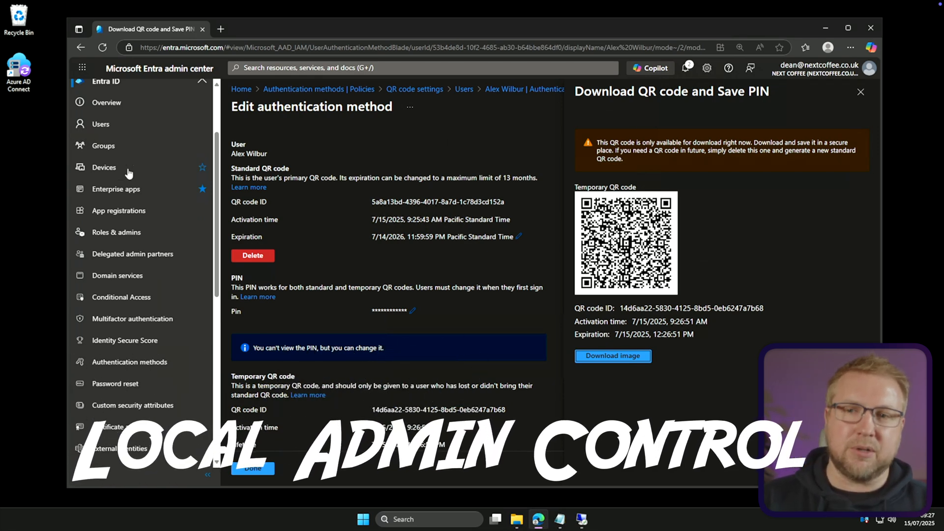
Step: Bring the Local administrator settings section of Device settings into view
click(104, 167)
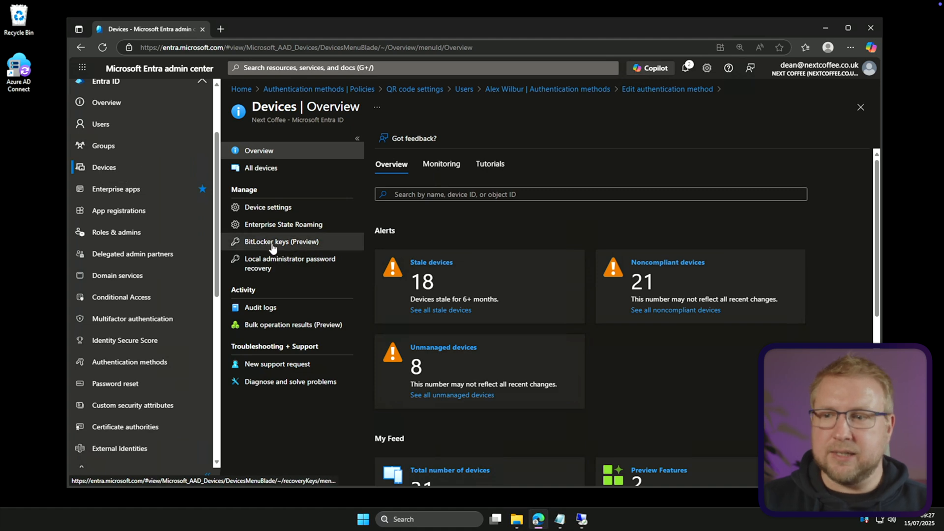
click(267, 207)
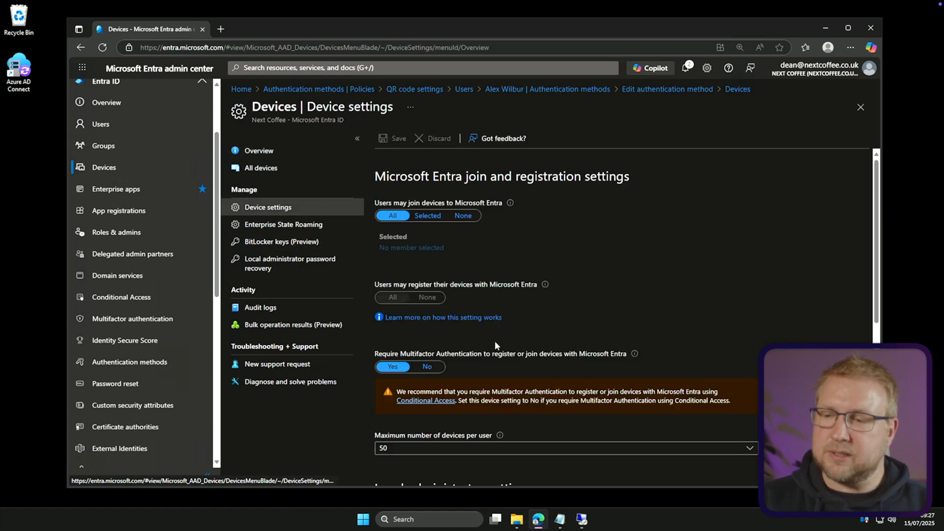
scroll(down, 3)
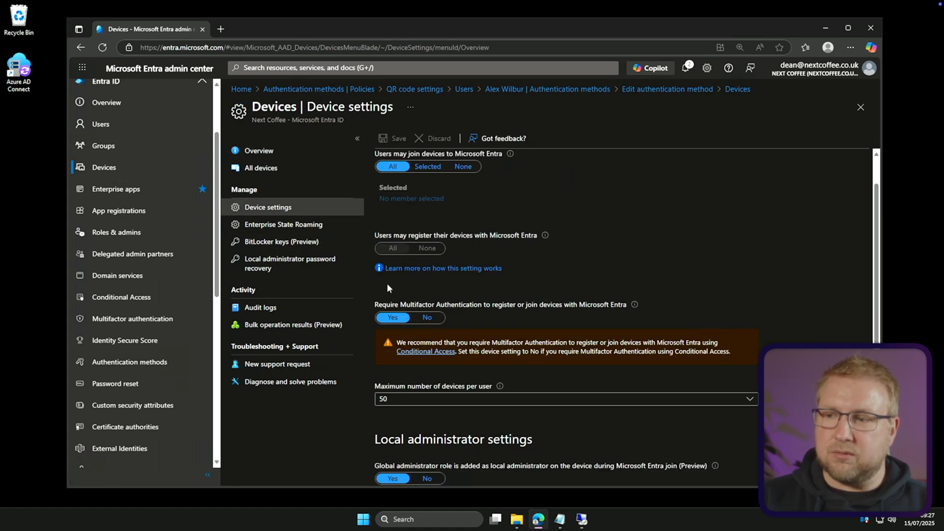
scroll(down, 3)
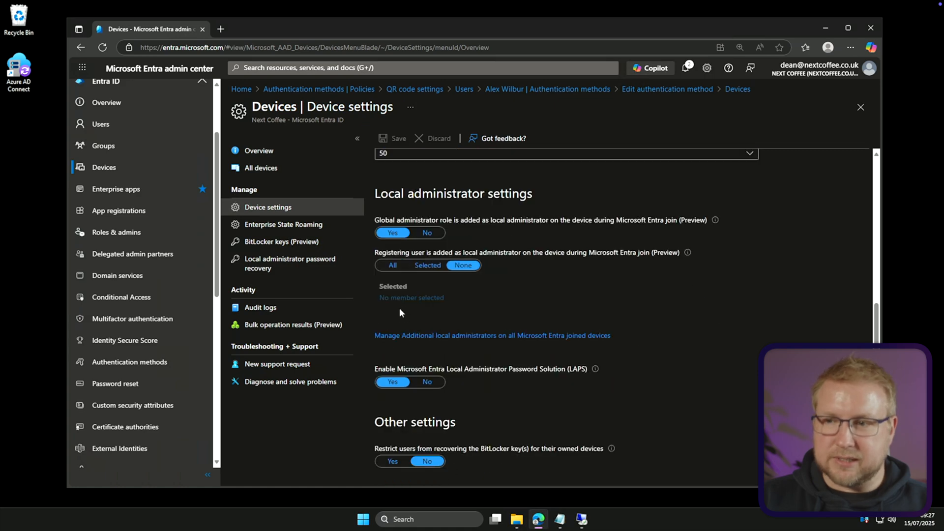
mouse_move(510, 230)
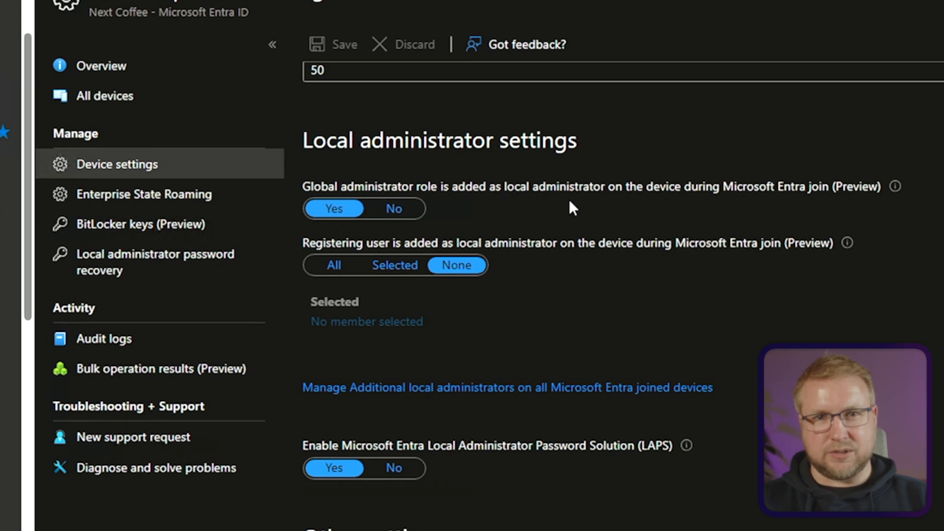
mouse_move(542, 232)
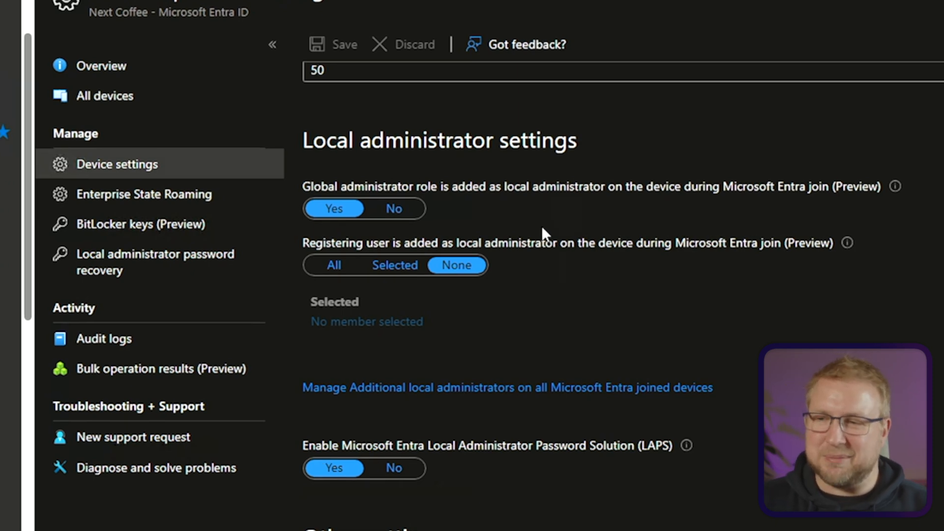
mouse_move(568, 224)
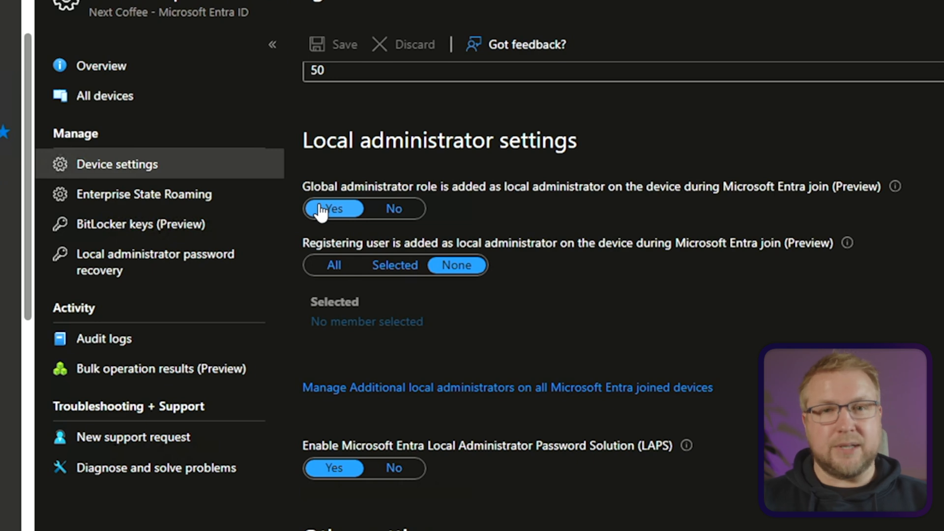
mouse_move(355, 190)
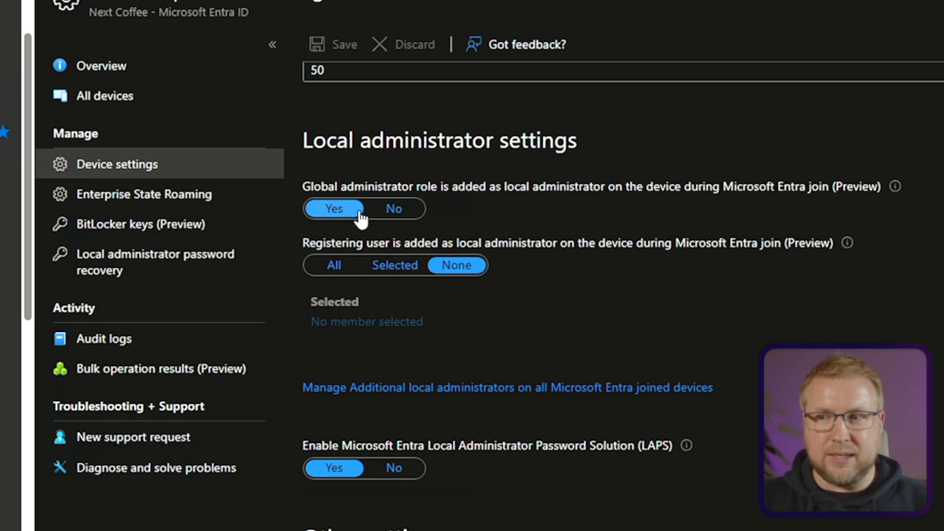
click(394, 208)
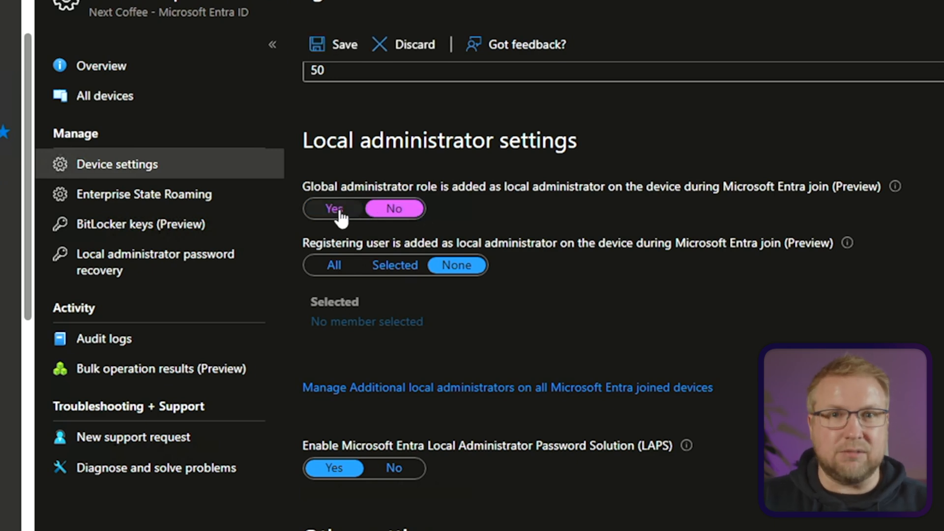
click(333, 209)
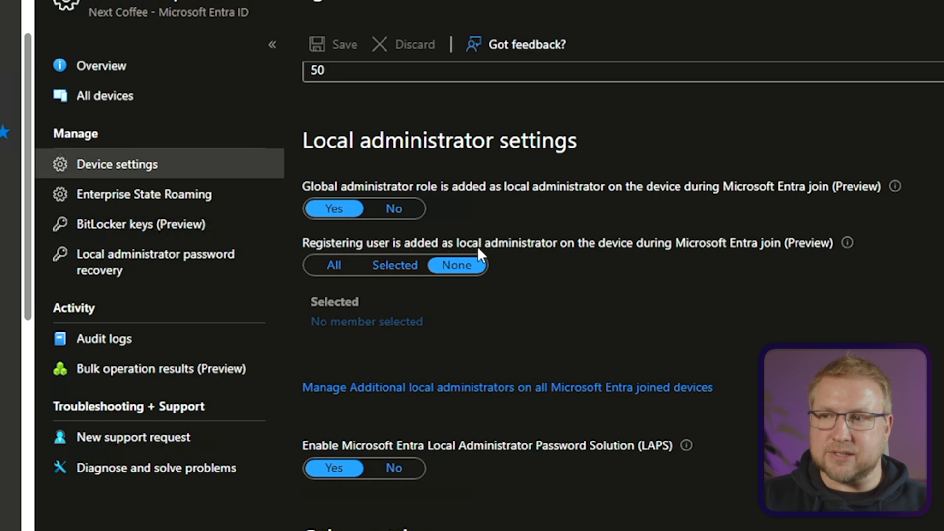
mouse_move(812, 261)
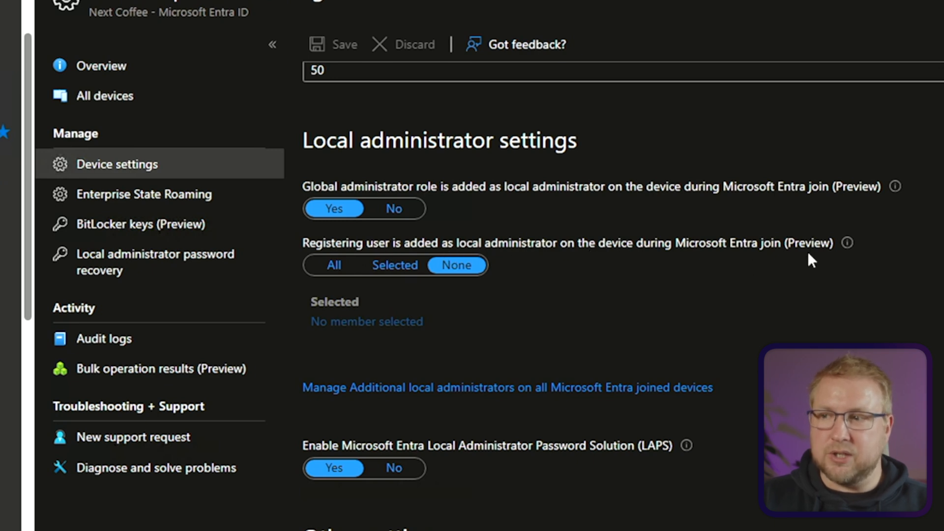
click(335, 266)
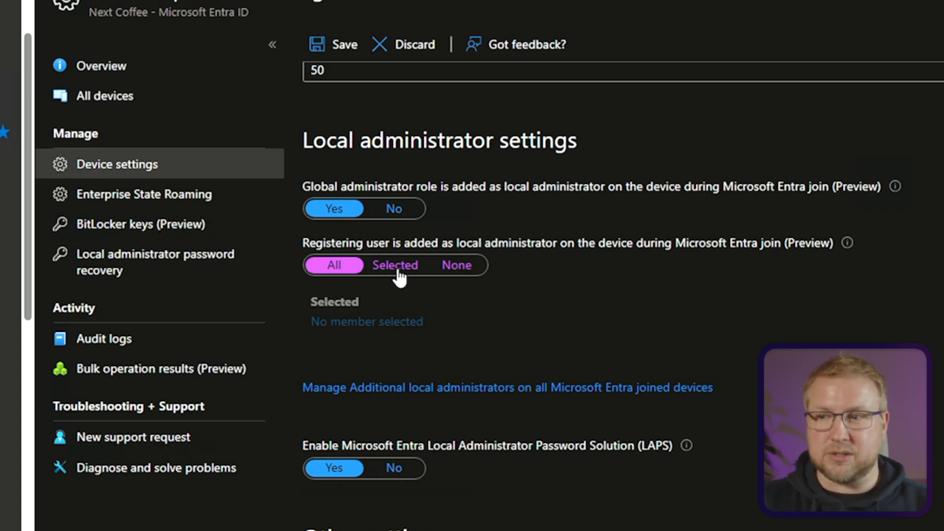
click(456, 266)
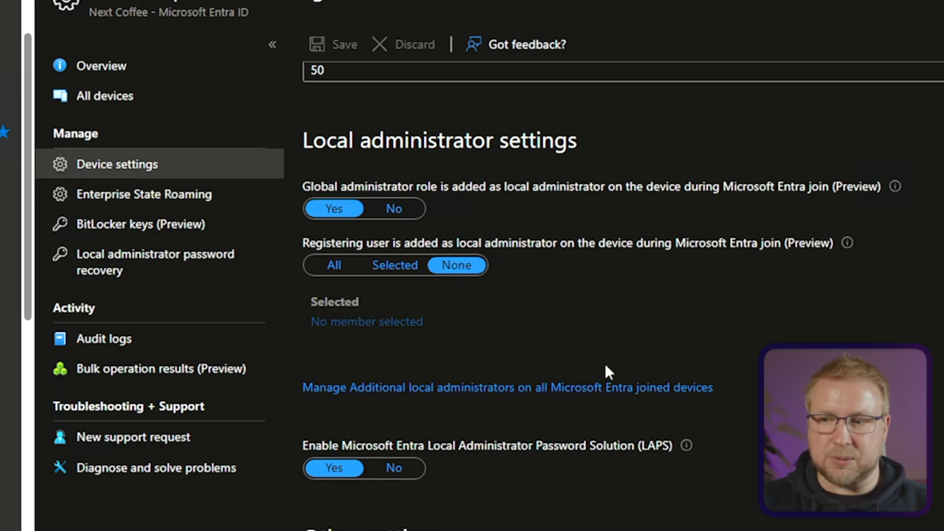
mouse_move(356, 370)
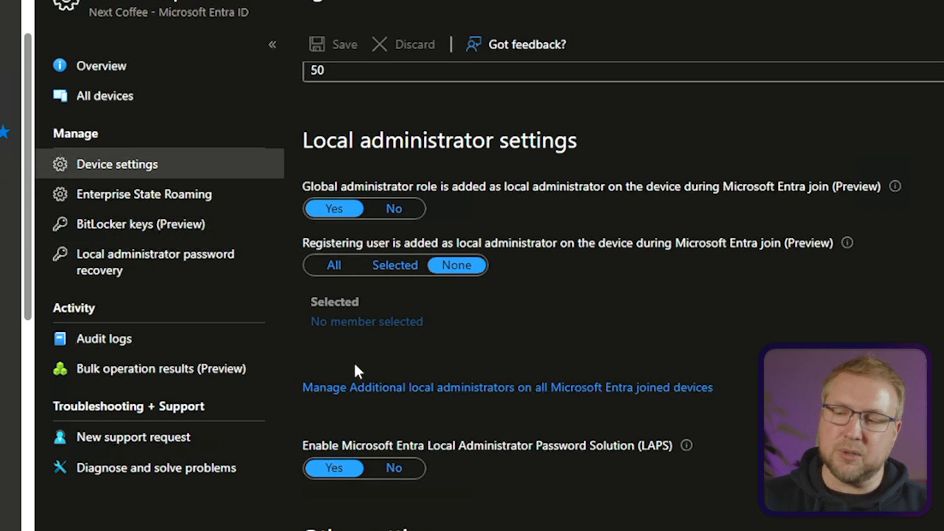